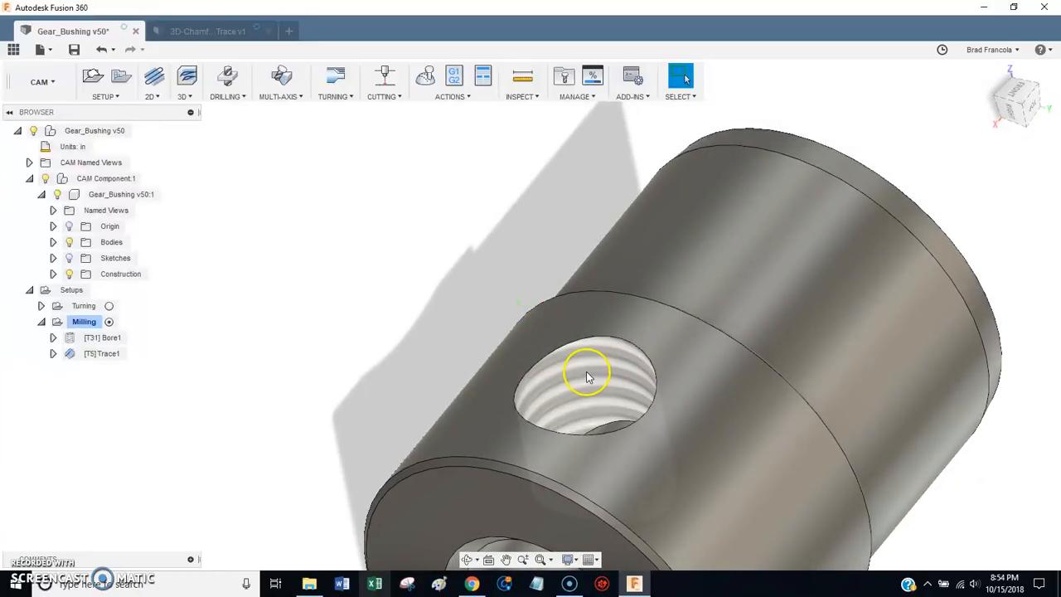
Orbit to view the cross-hole from above, then select the [T5] Trace1 operation under Milling
left_click(589, 378)
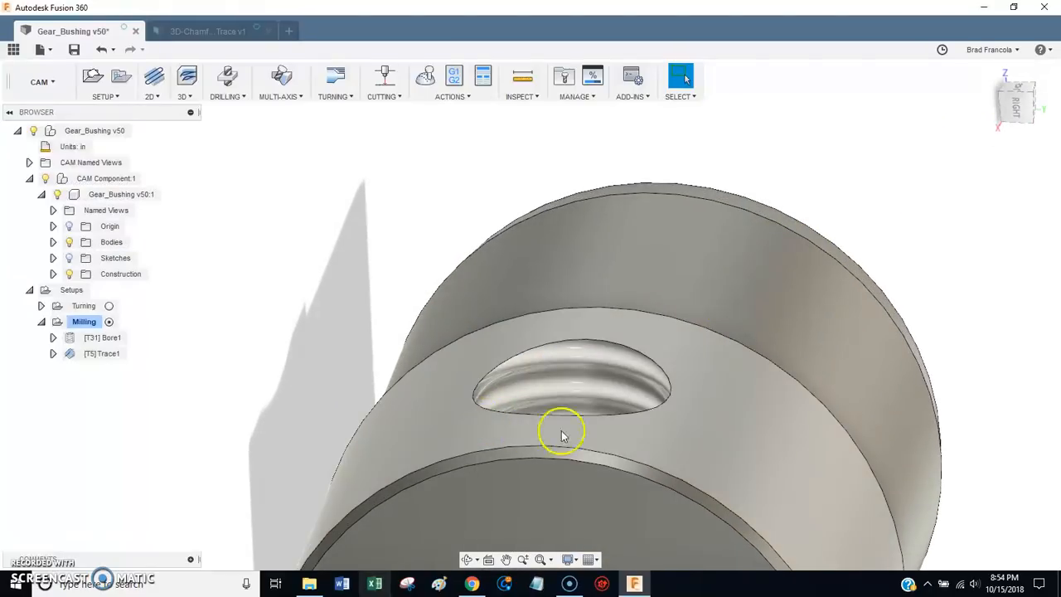
left_click_drag(562, 435, 605, 389)
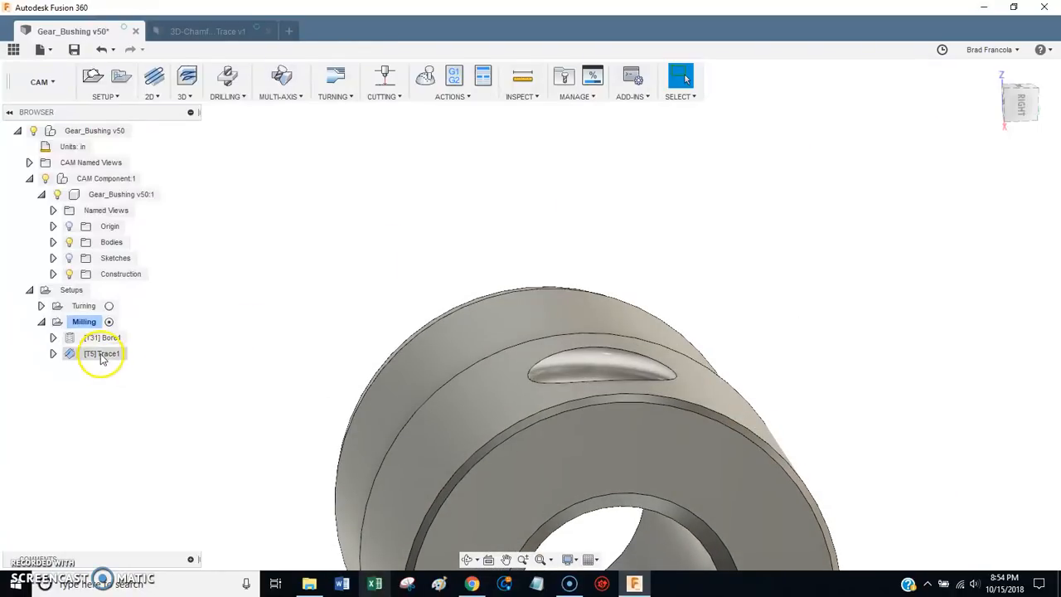
left_click(101, 353)
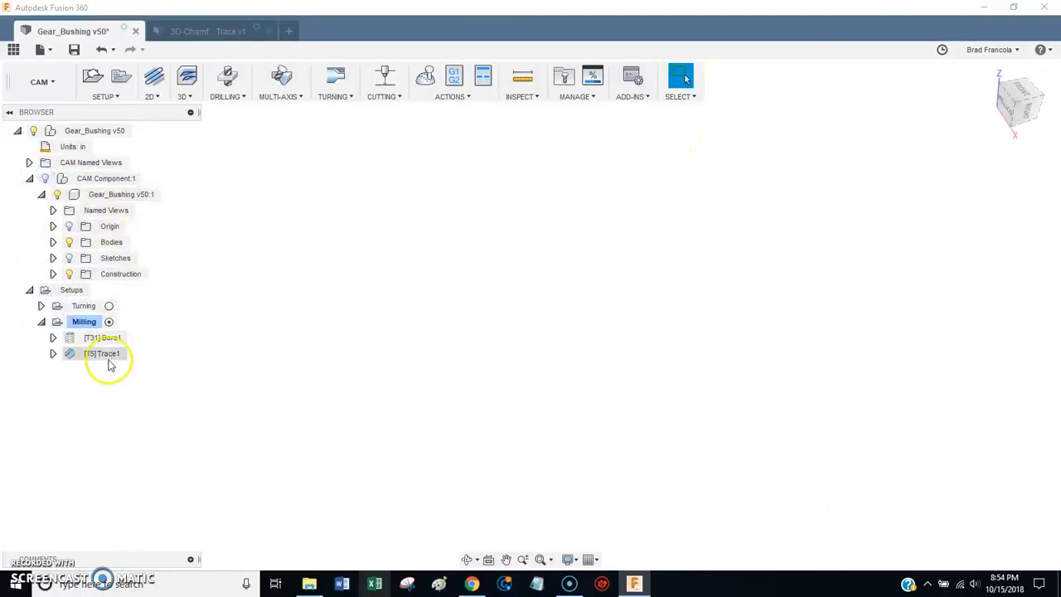
Display Trace1's toolpath and launch Simulate from its context menu
right_click(102, 353)
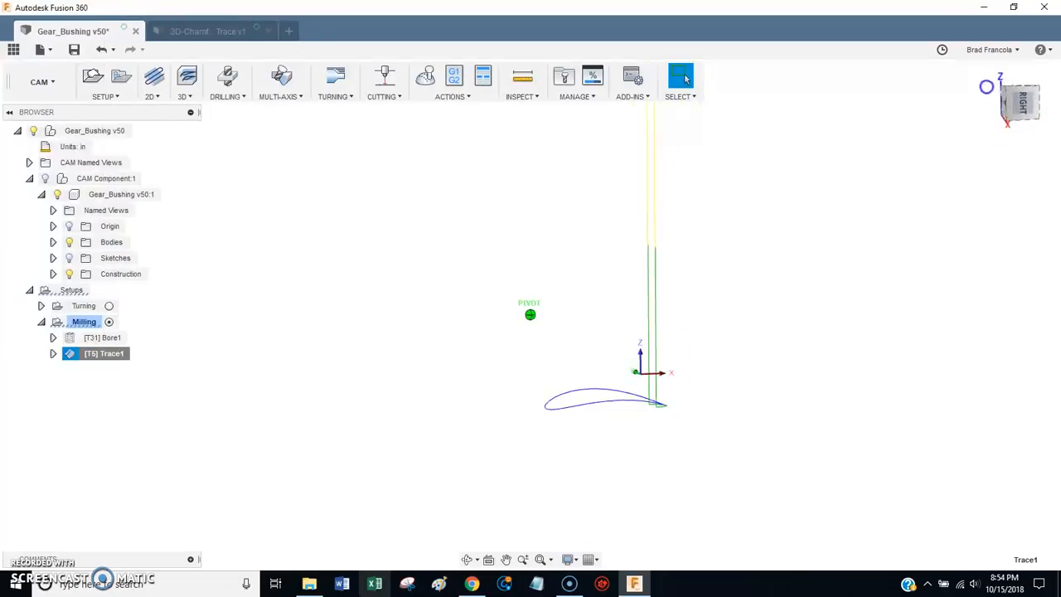
right_click(103, 353)
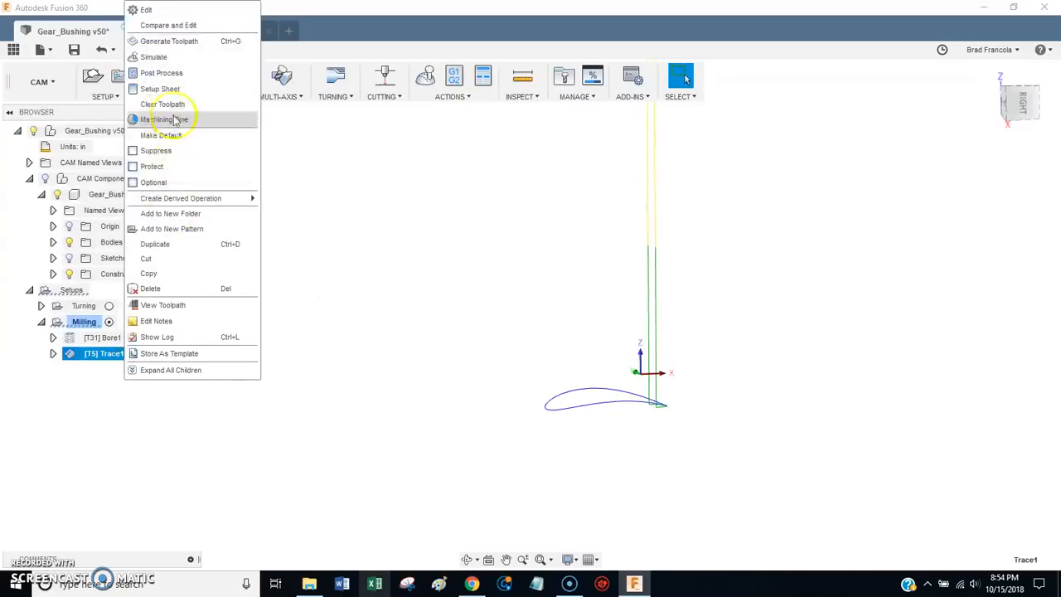
left_click(152, 56)
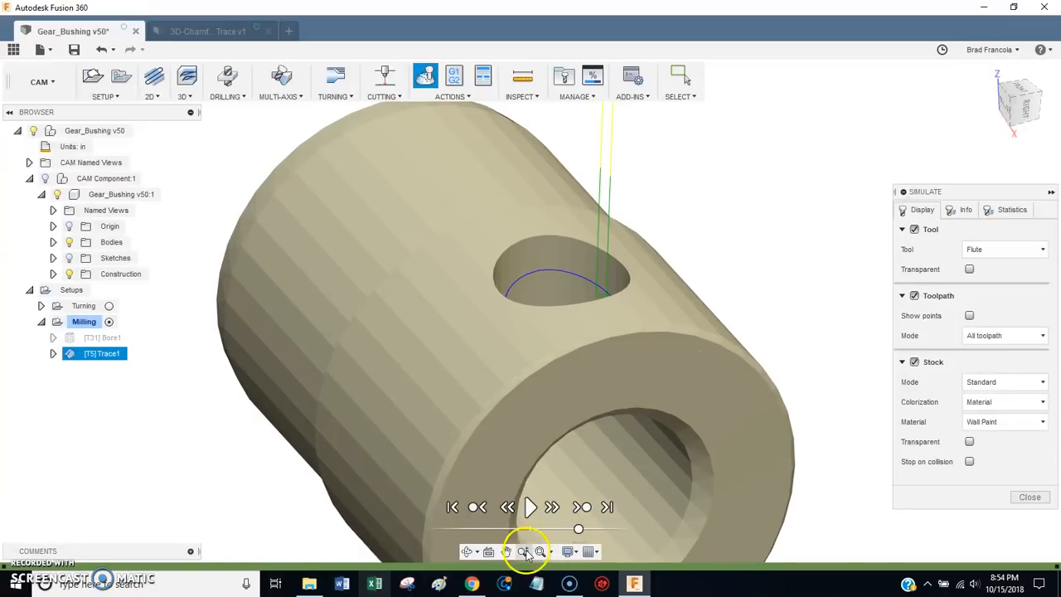
Play the Trace1 simulation with transparent stock, scrub the timeline, then restore opaque stock
left_click(530, 507)
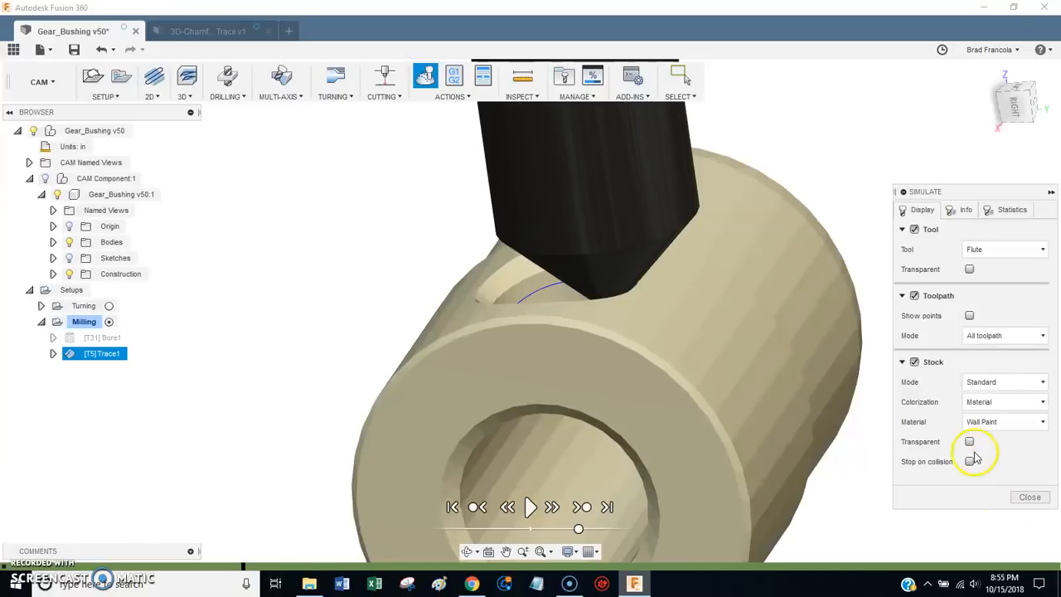
left_click(968, 441)
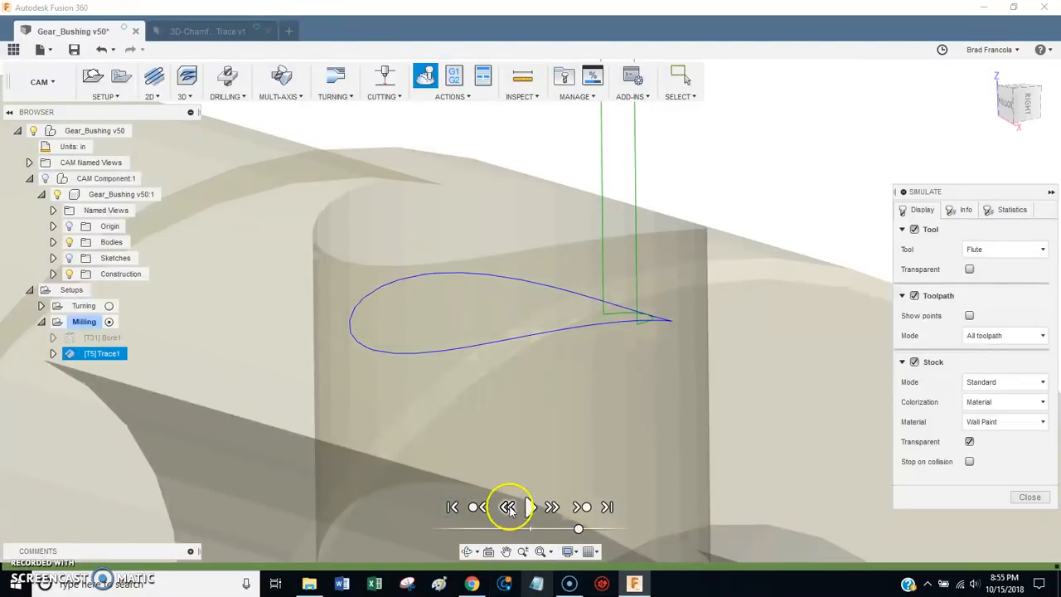
left_click(530, 507)
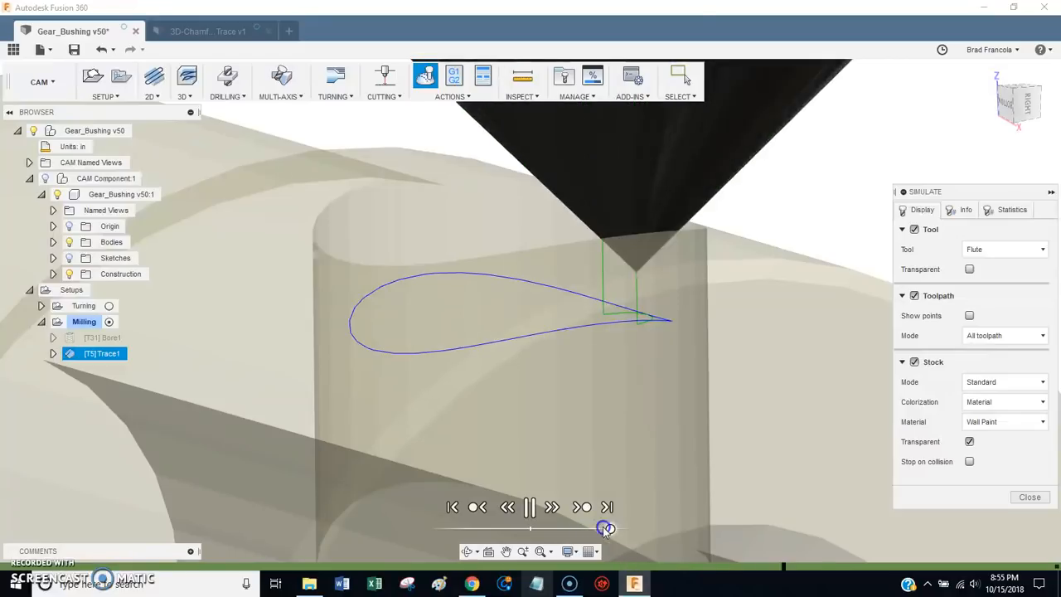
left_click_drag(605, 529, 540, 529)
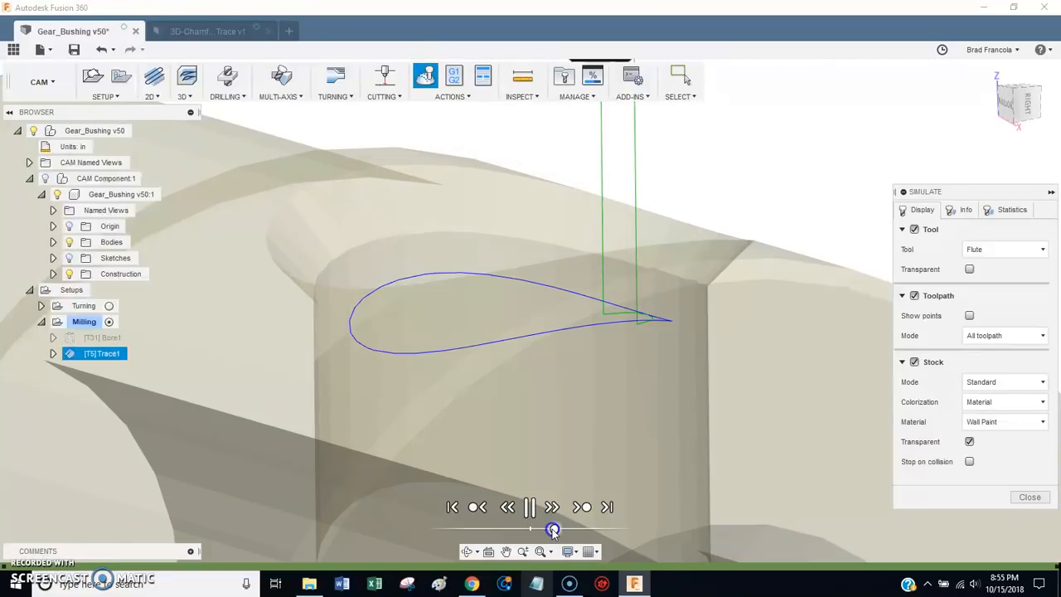
left_click(968, 441)
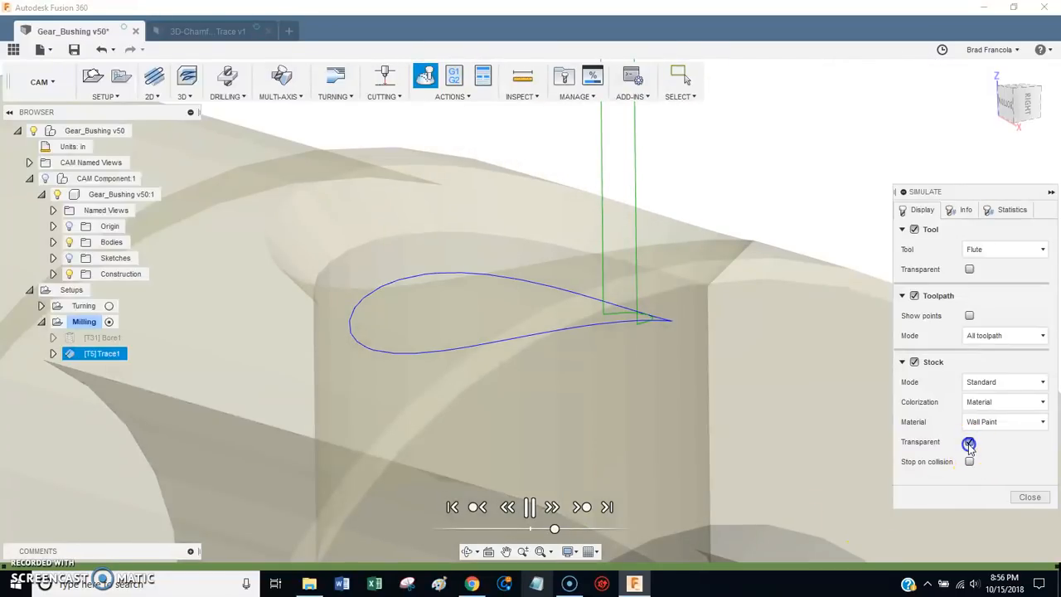
left_click(968, 441)
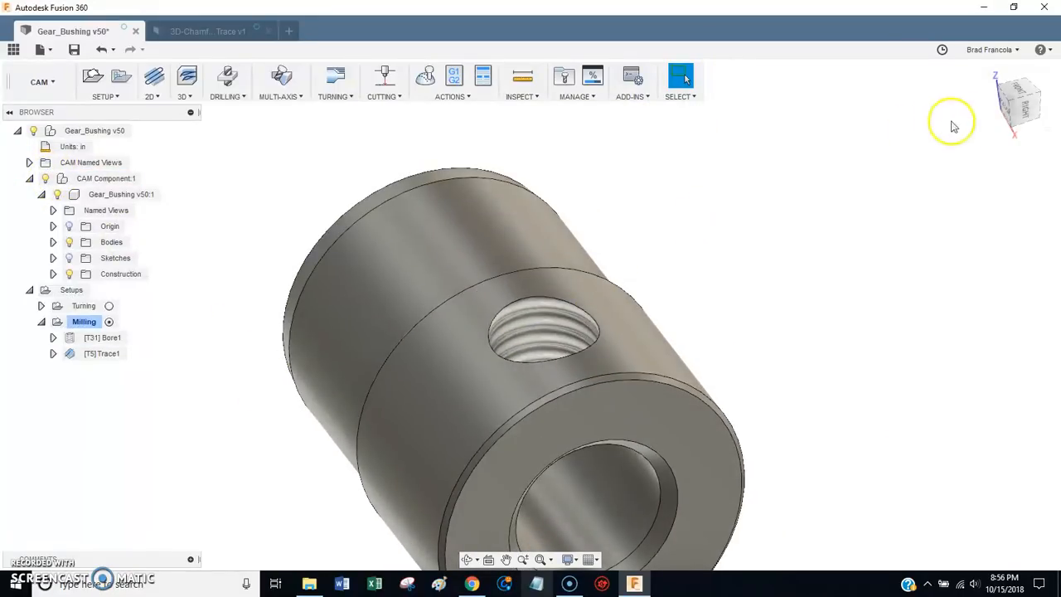
mouse_move(215, 113)
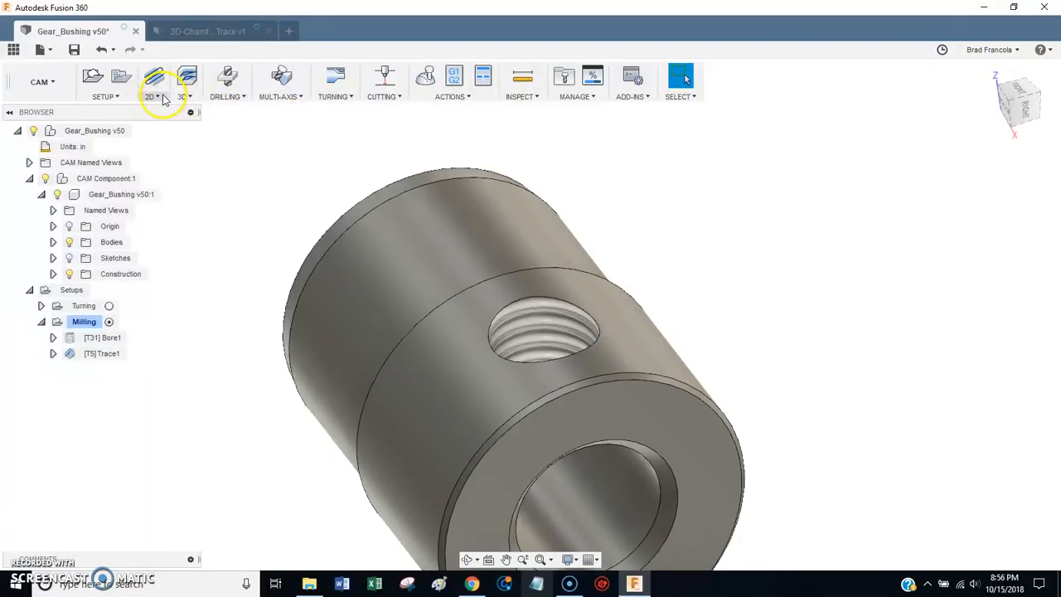
Create a new Trace operation from the 2D milling dropdown
left_click(151, 97)
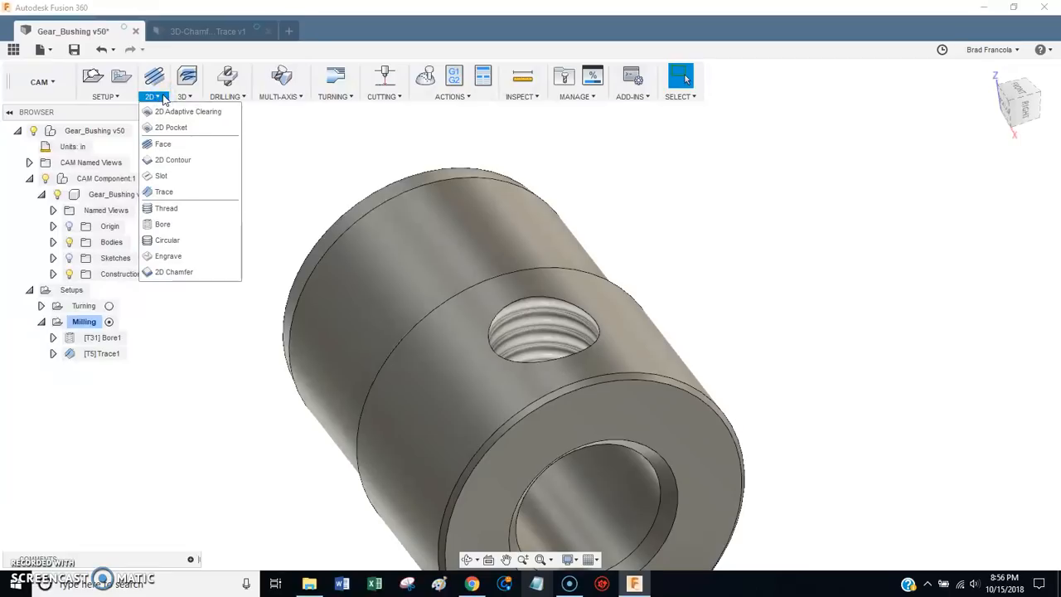
mouse_move(163, 192)
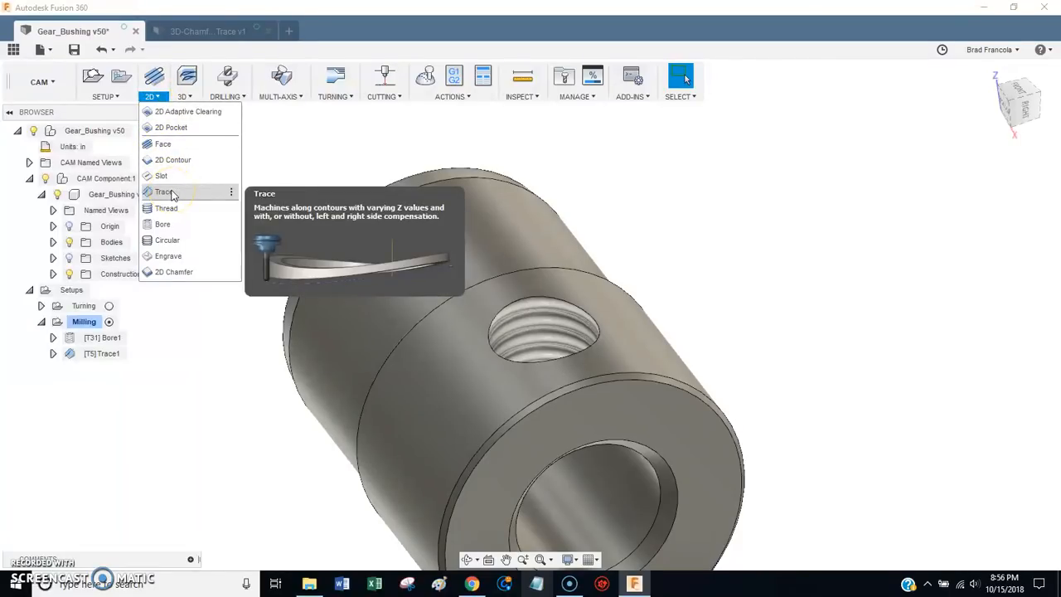
left_click(163, 192)
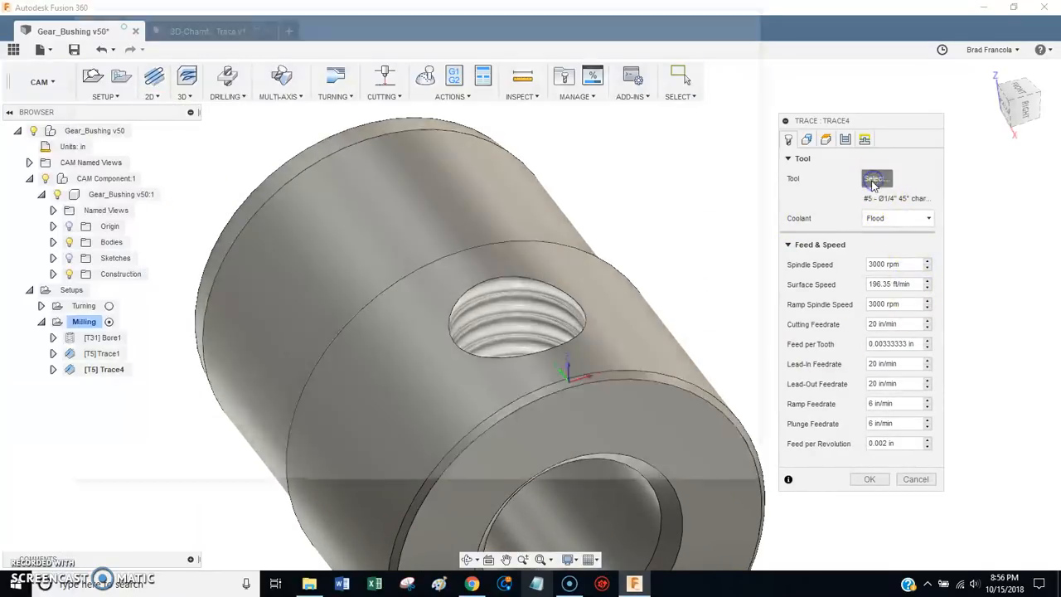
Choose the #5 Ø1/4" 45° chamfer mill from the PM25MV library, sorted by name
left_click(875, 179)
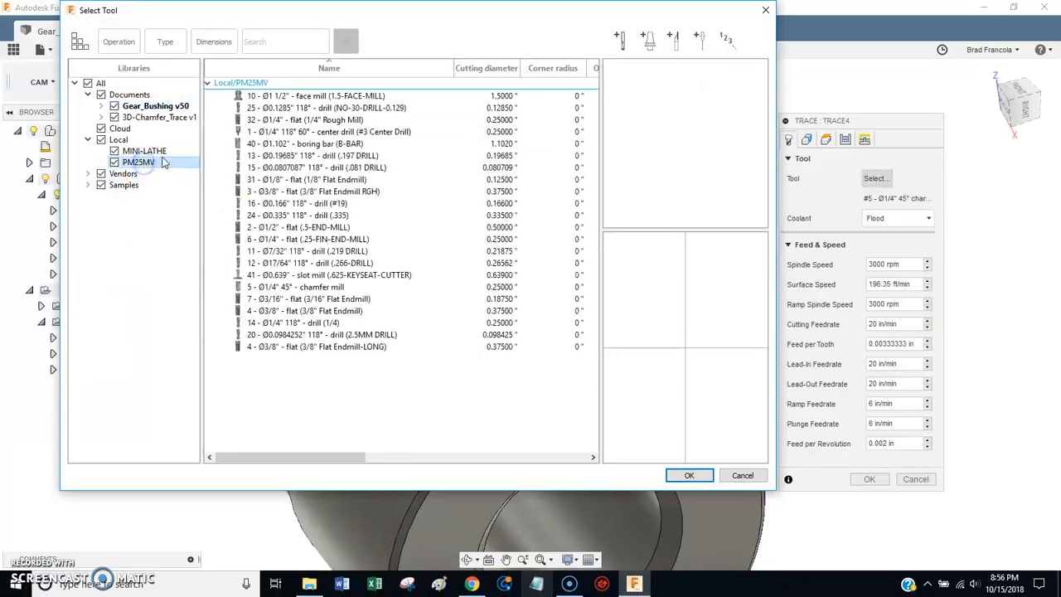
left_click(329, 68)
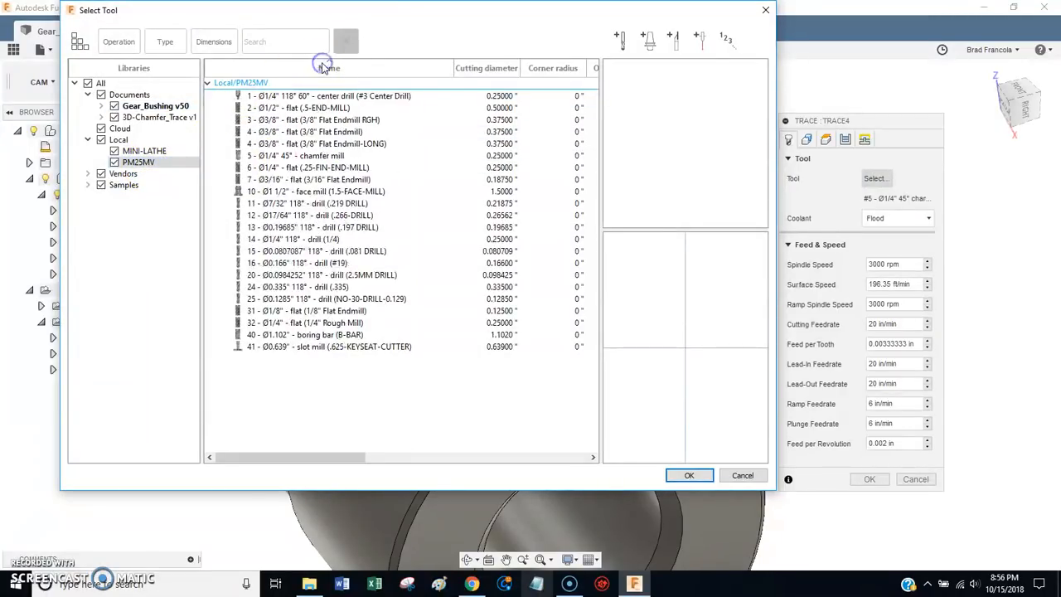
left_click(299, 155)
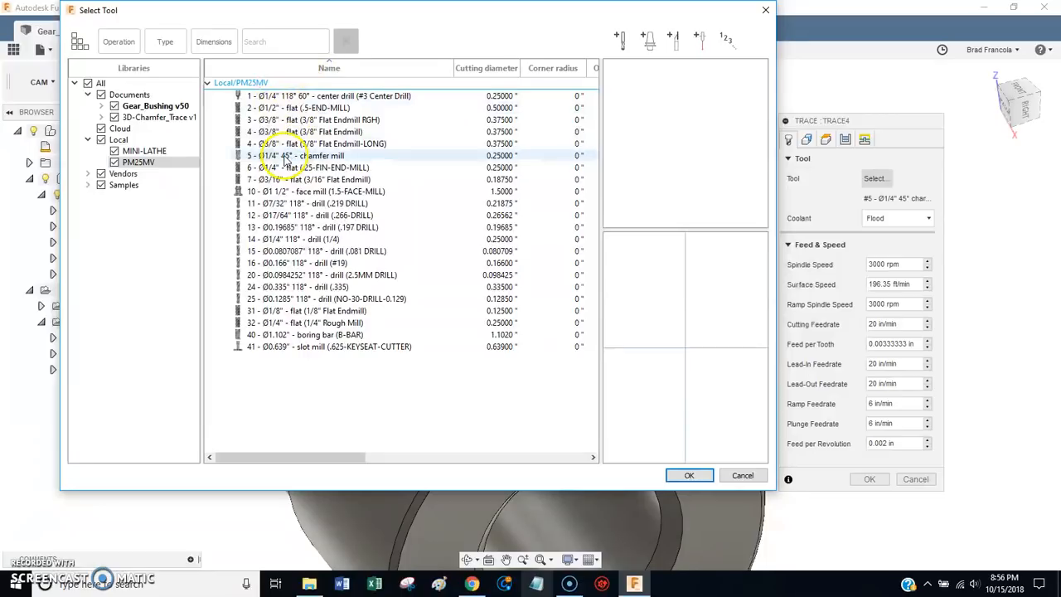
left_click(298, 156)
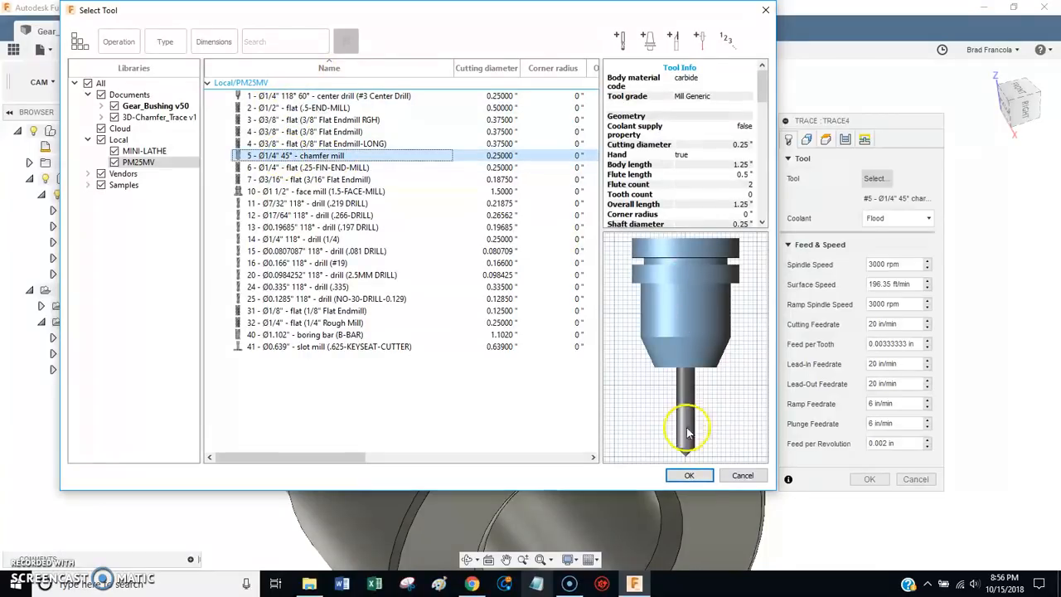
mouse_move(710, 460)
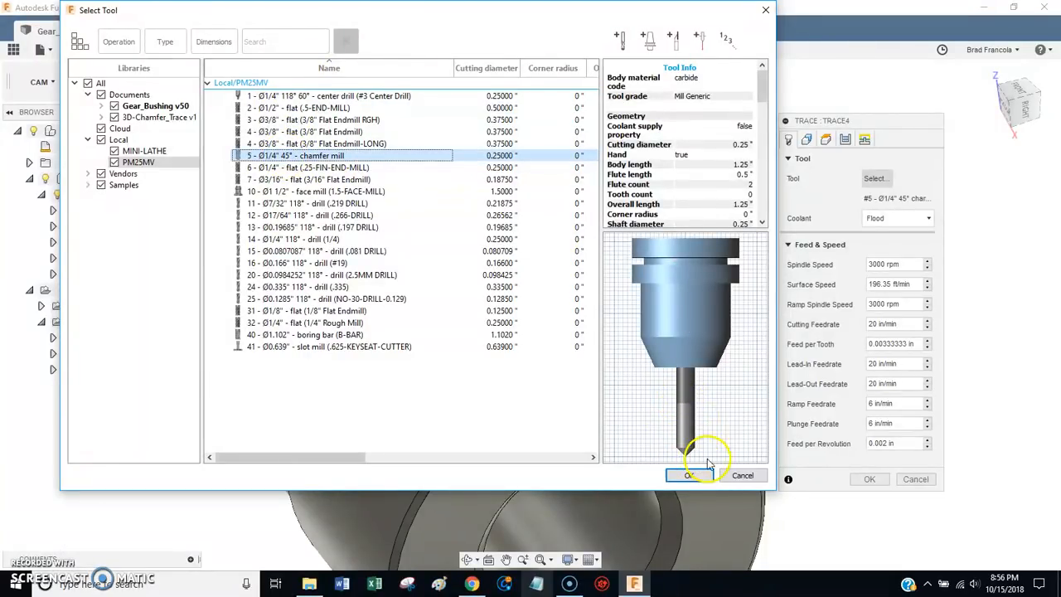
left_click(690, 475)
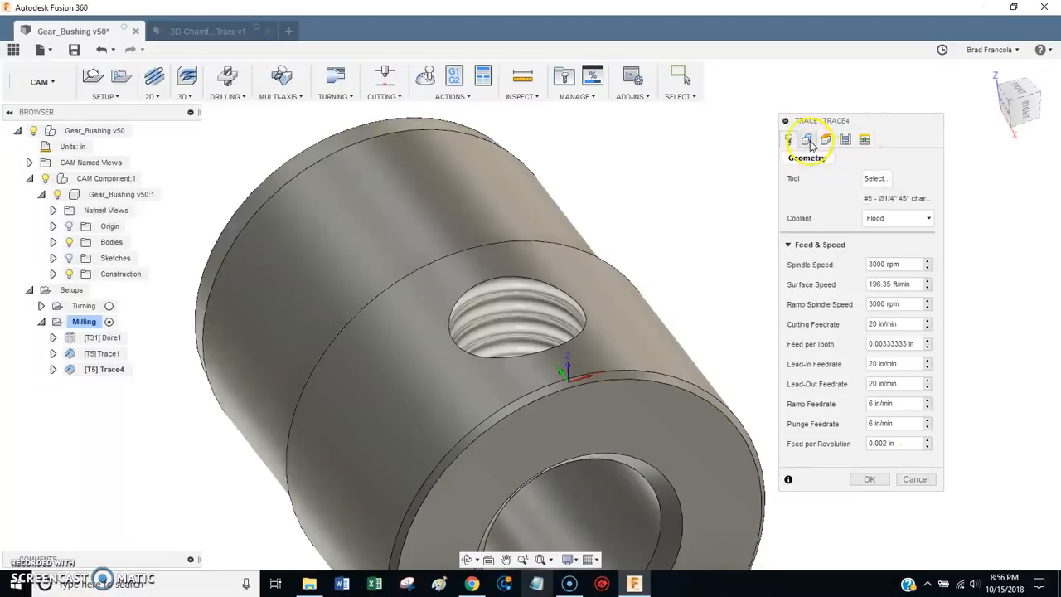
Select the cross-hole edge as the trace contour and set feed height offset to 1 in from model top
left_click(805, 139)
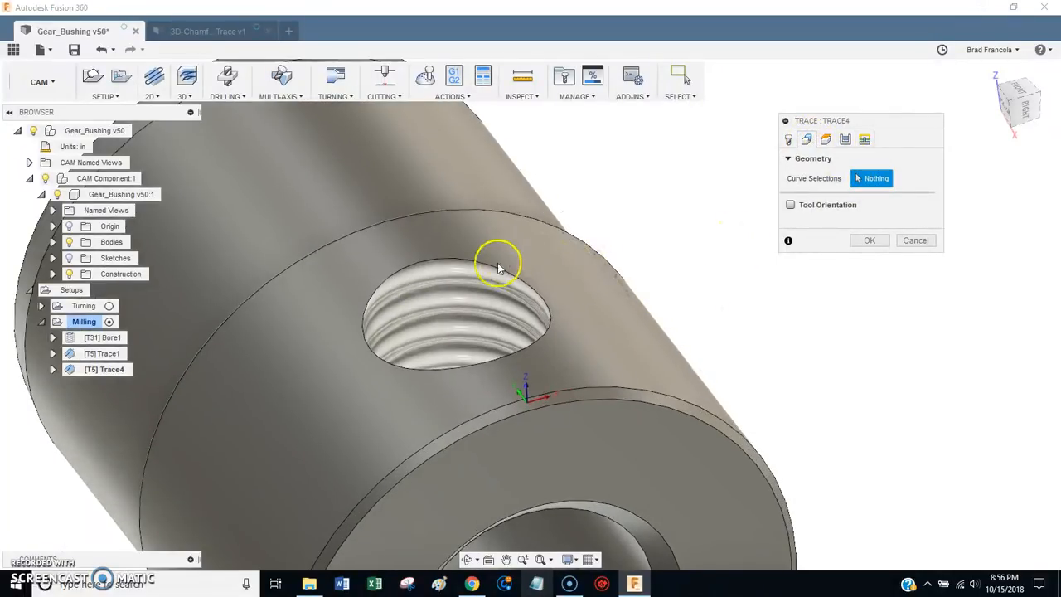
left_click(497, 267)
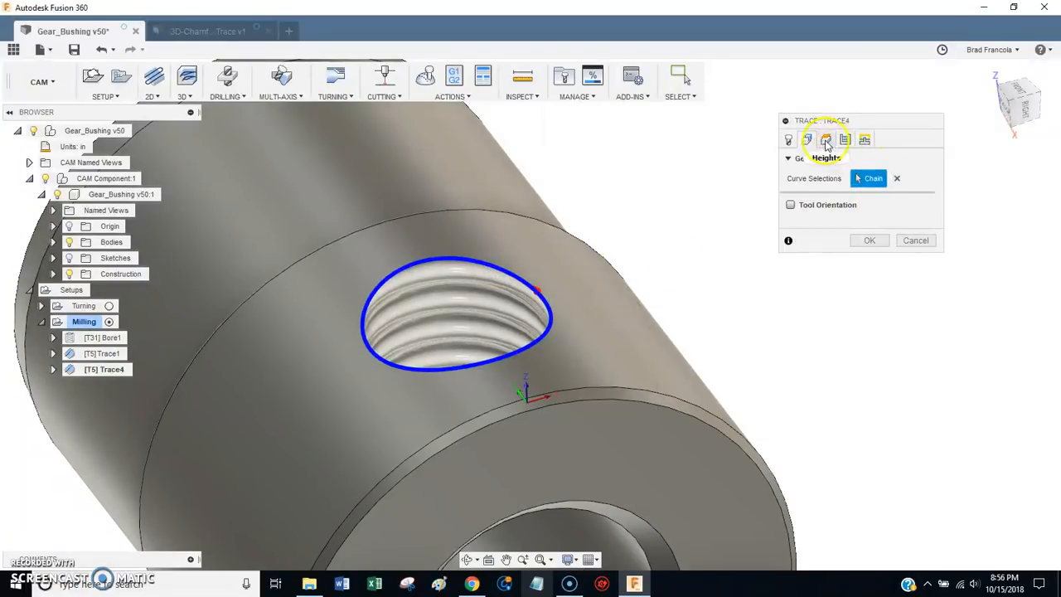
left_click(805, 140)
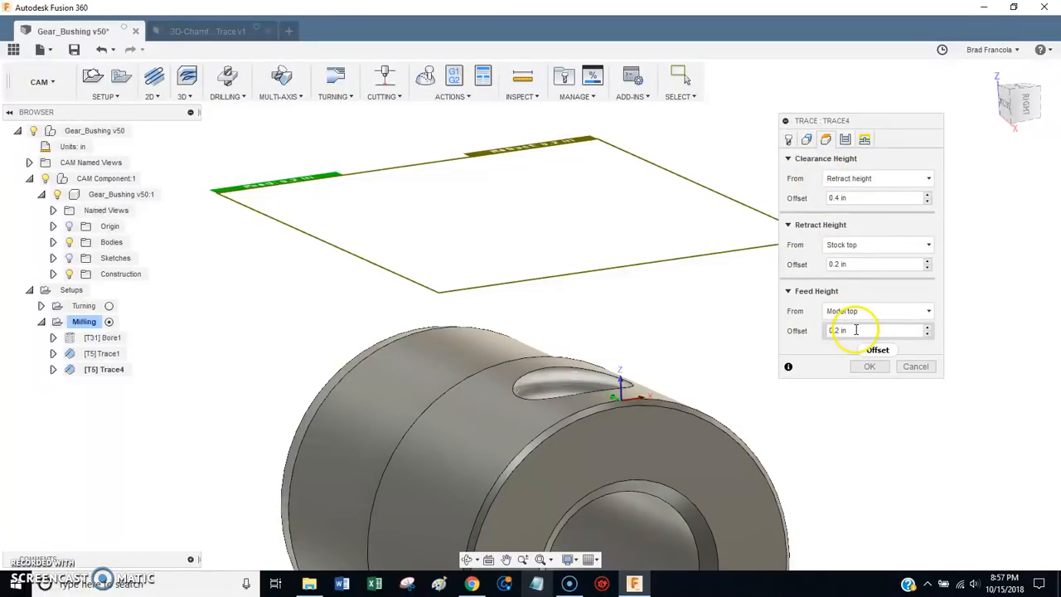
type("1")
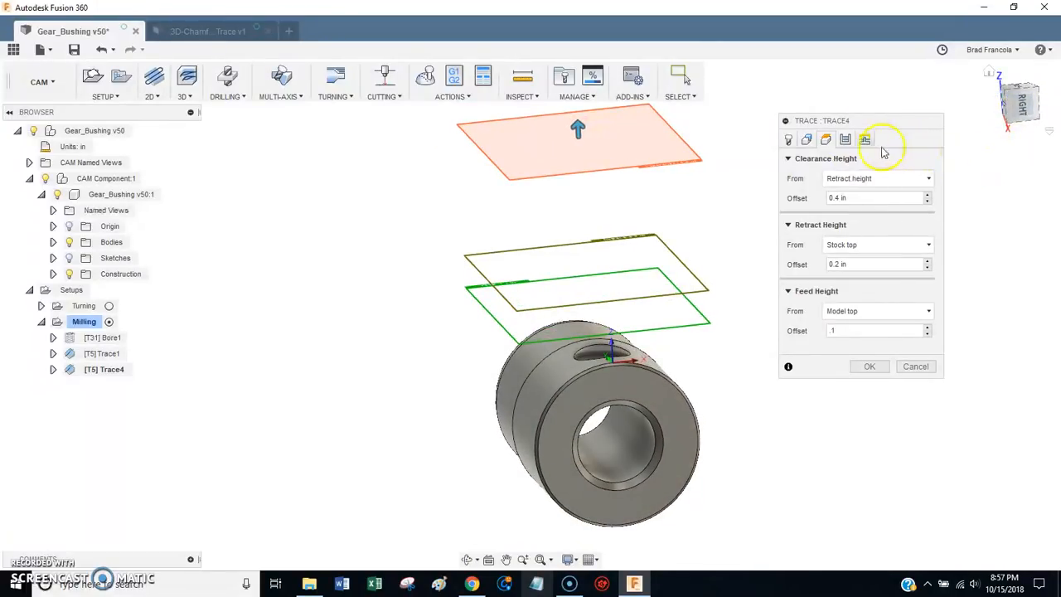
In Passes, set Sideways Compensation to Left (climb milling)
left_click(865, 139)
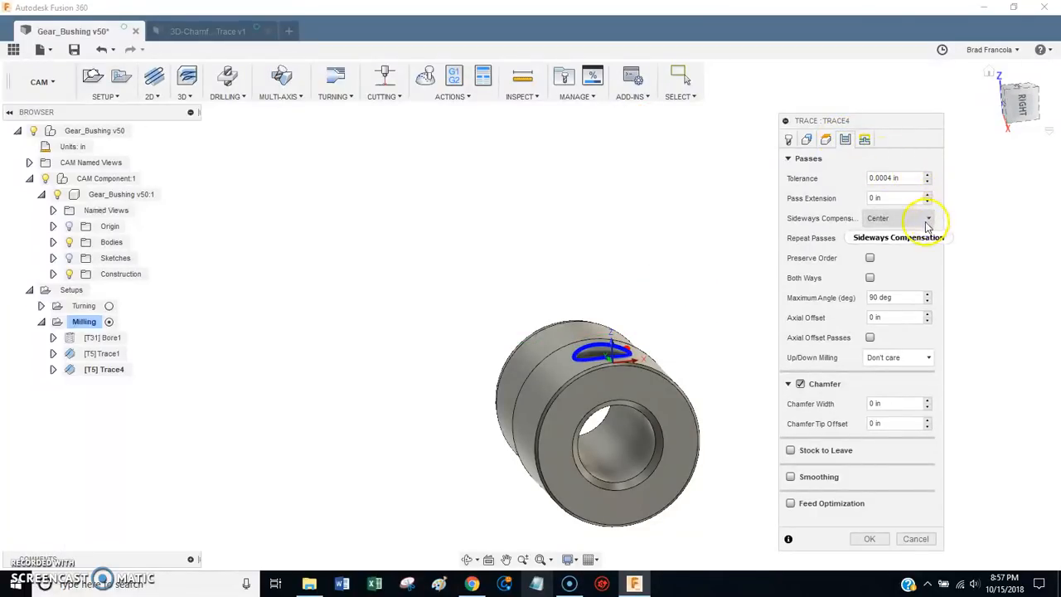
left_click(928, 219)
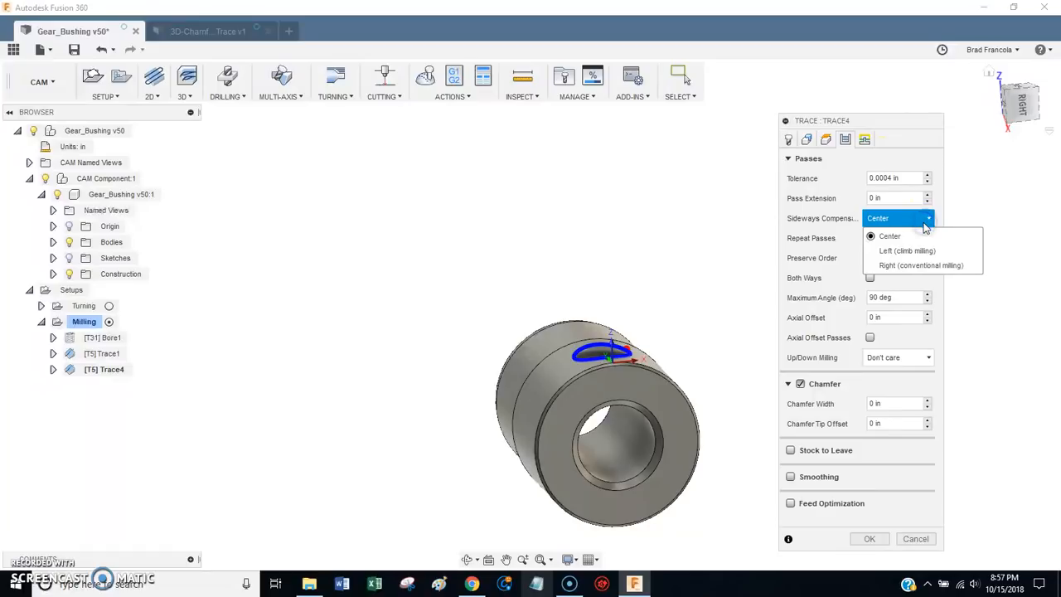
mouse_move(906, 251)
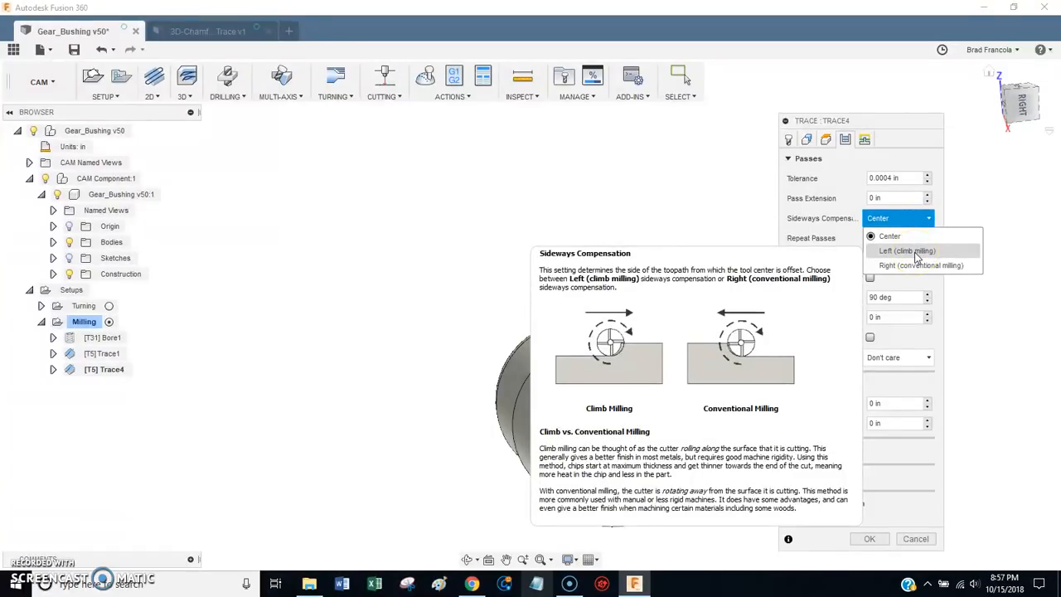
left_click(905, 250)
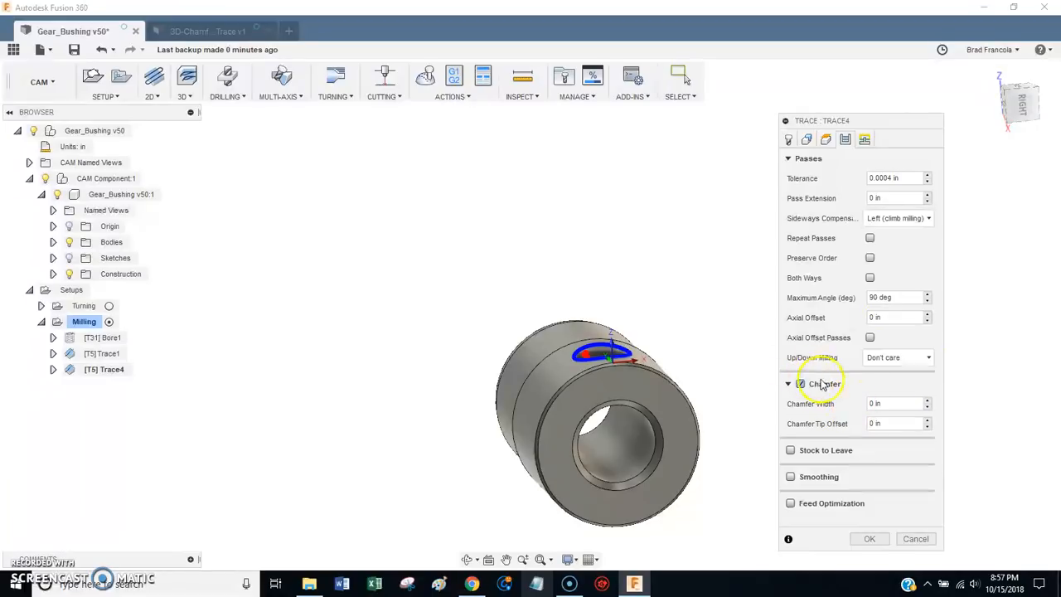
Enable Chamfer with width .02 in and tip offset .04 in, accept Trace4 and generate its toolpath
left_click(799, 383)
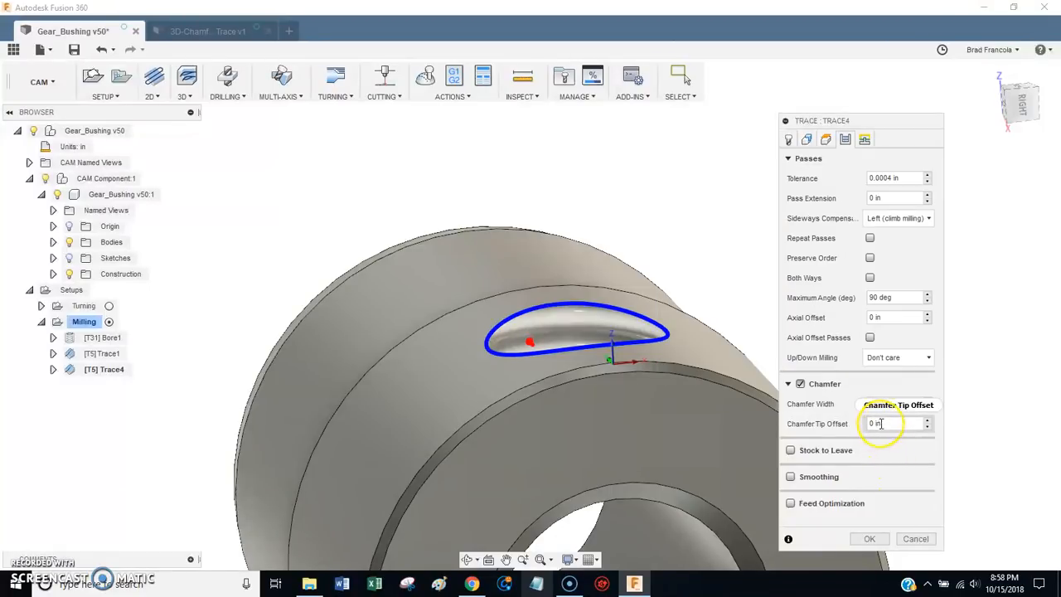
left_click(899, 404)
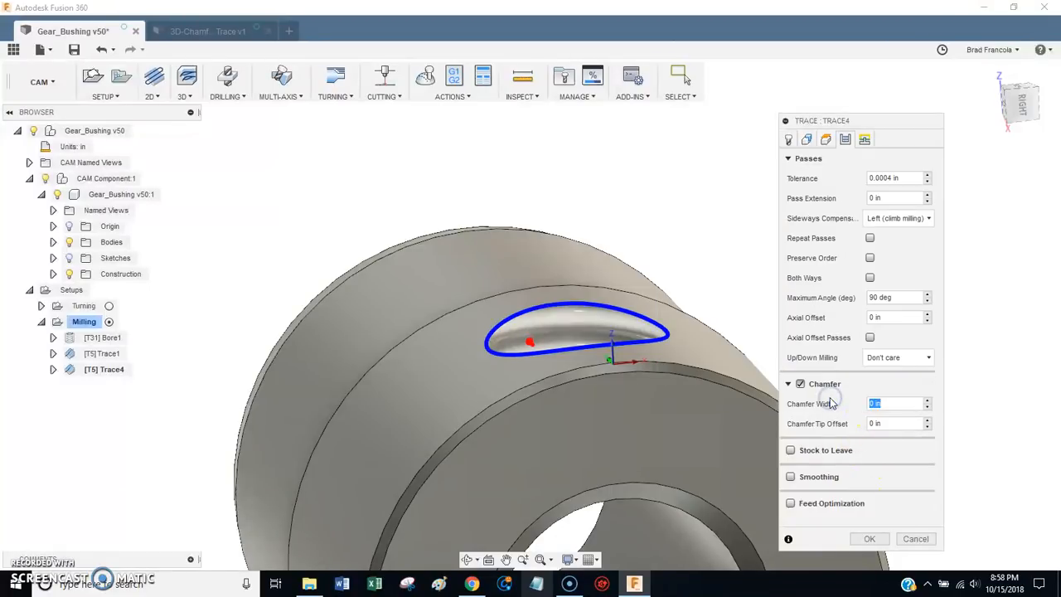
type(".02")
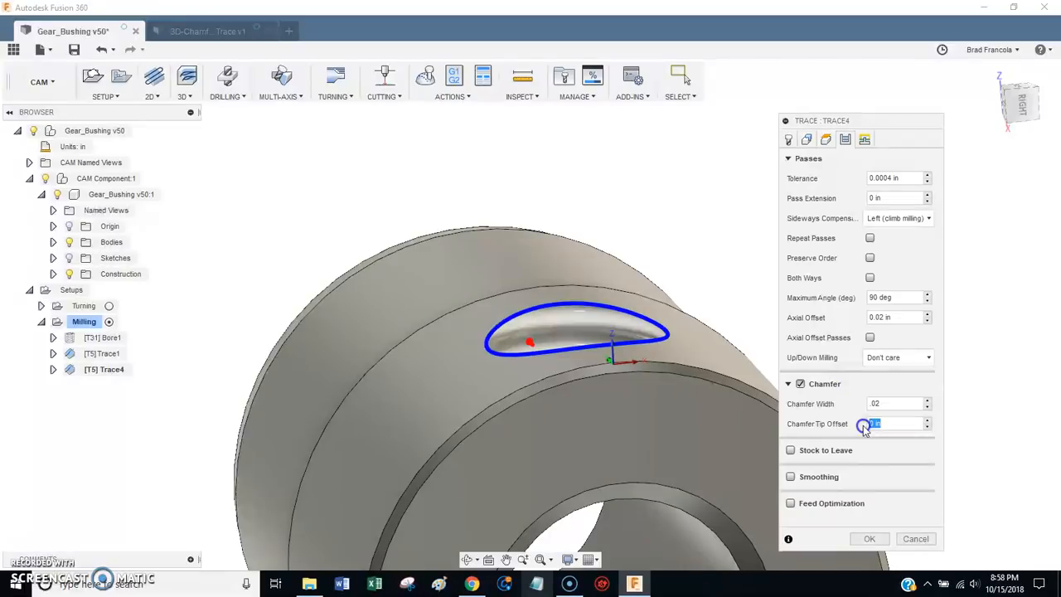
left_click(895, 424)
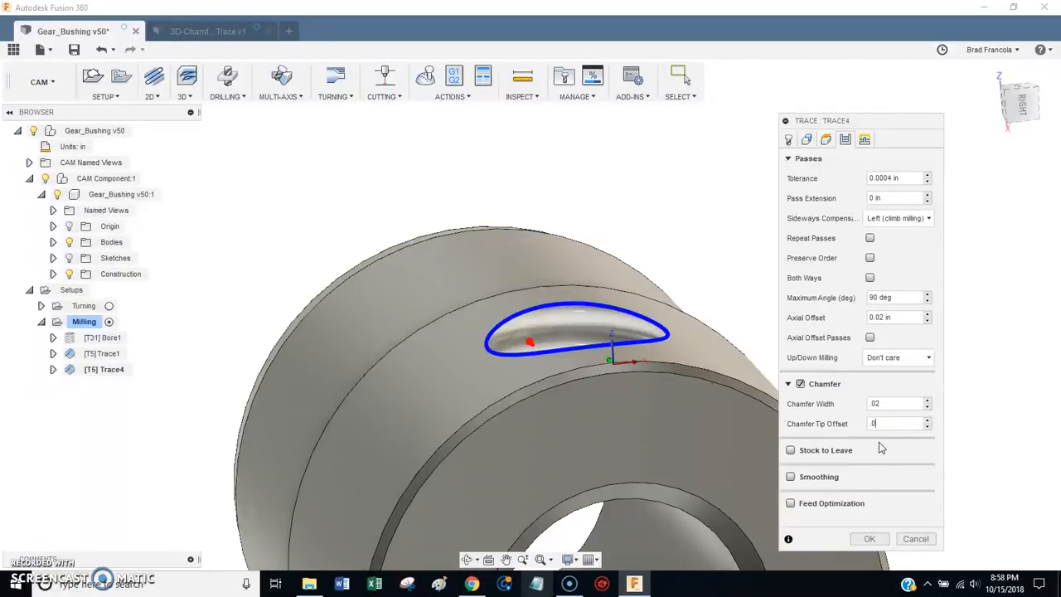
type(".04")
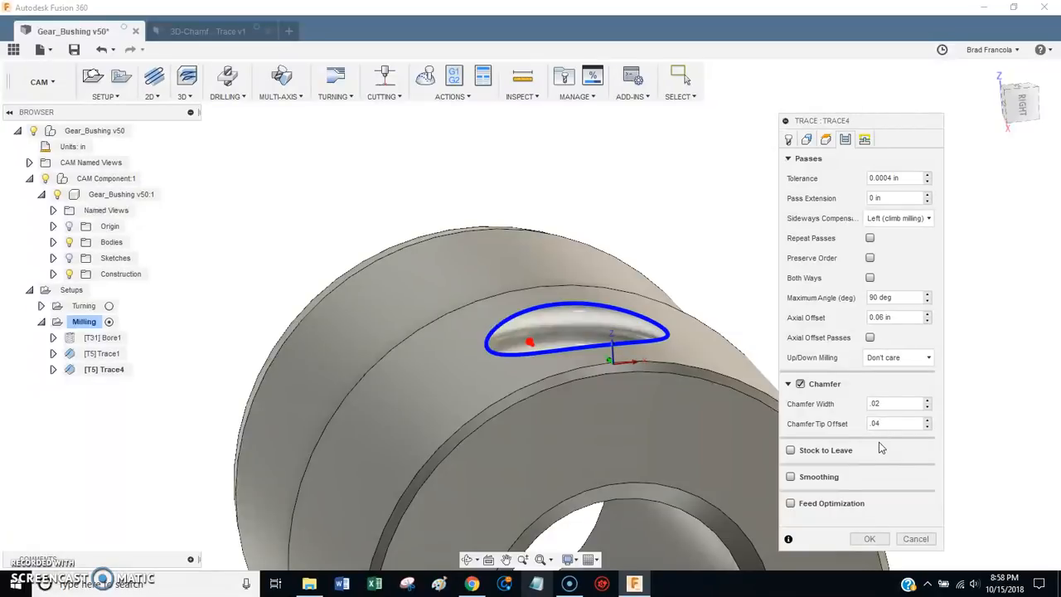
left_click(895, 405)
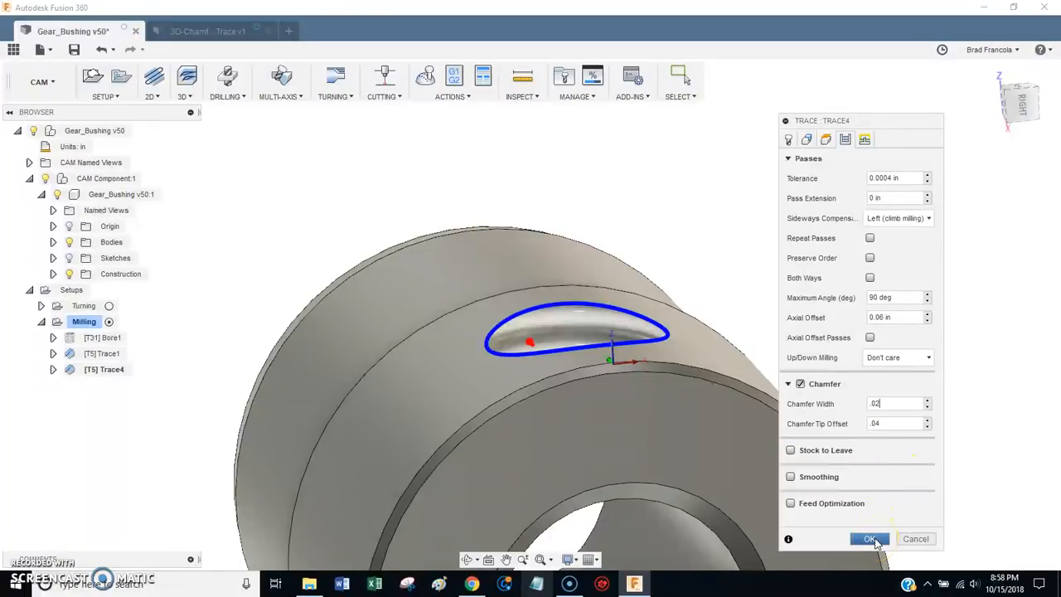
left_click(868, 538)
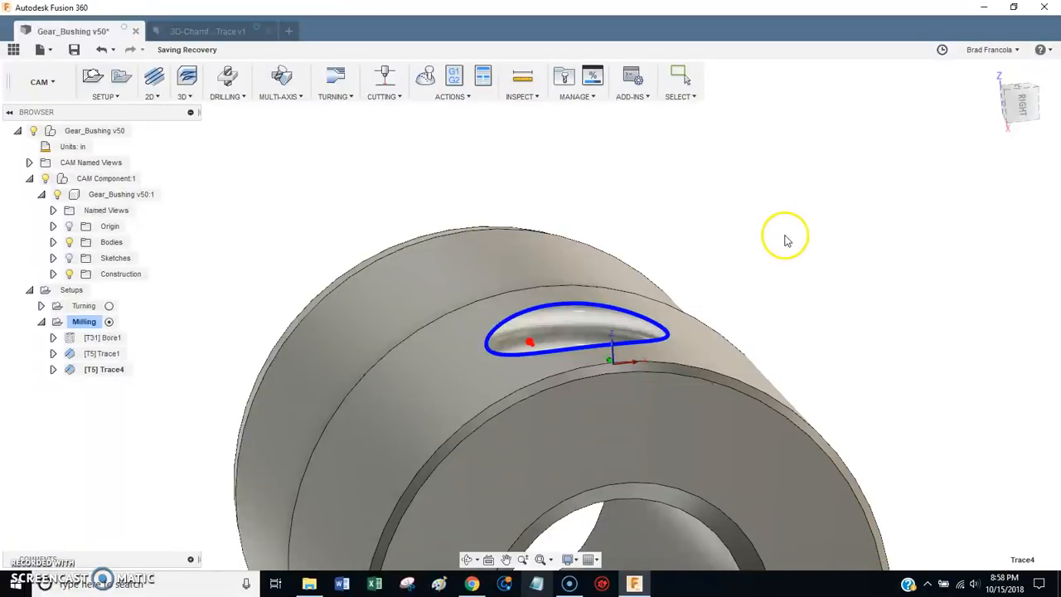
double_click(103, 368)
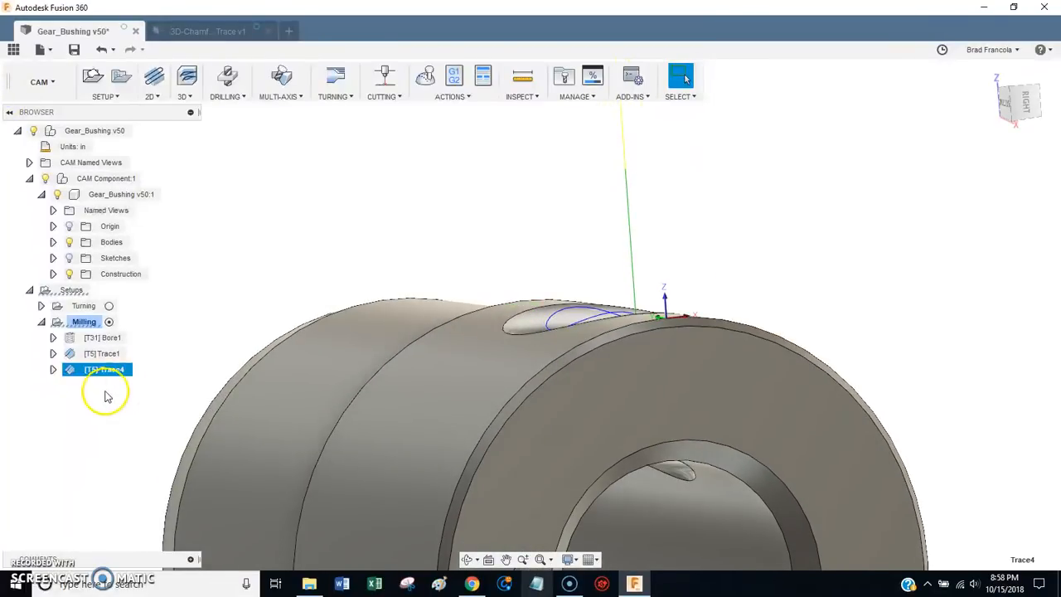
Run a stock simulation of Trace4 from its context menu and play it
right_click(103, 368)
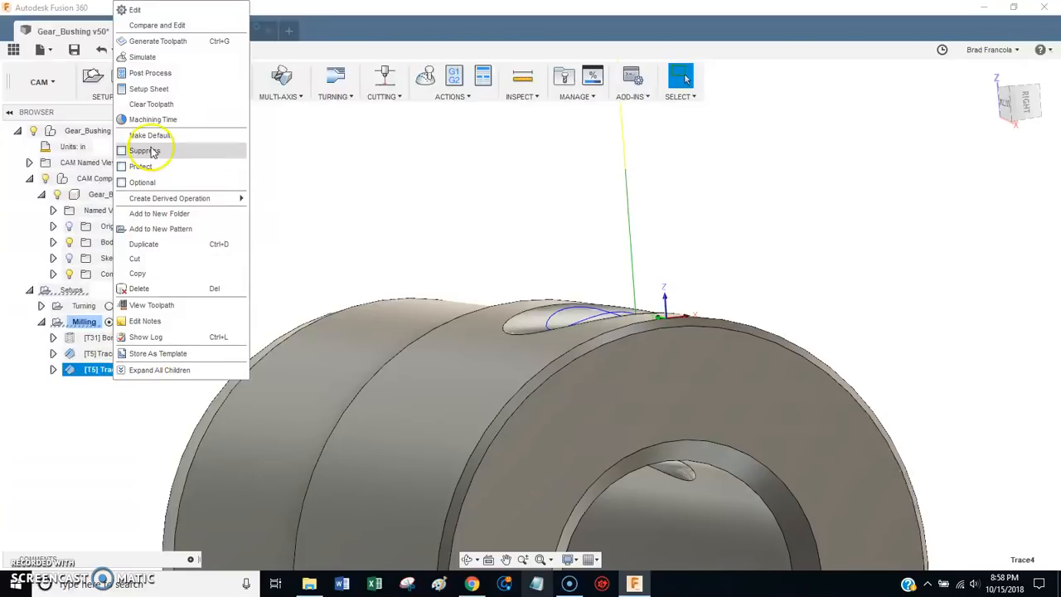
left_click(142, 56)
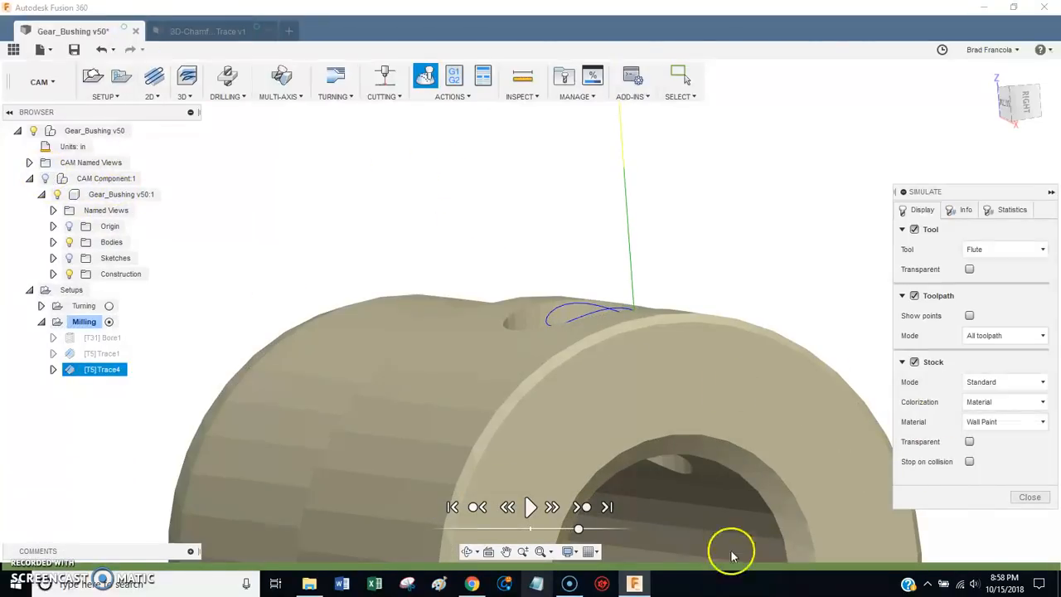
left_click(530, 507)
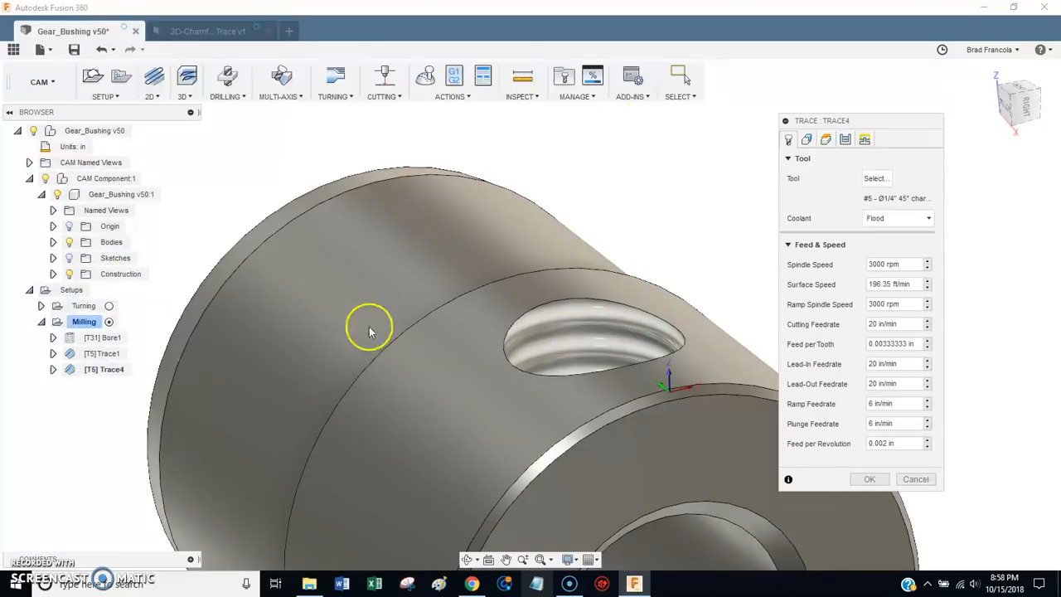
View the Chamfer Tip Offset expression, close it unchanged and confirm Trace4's settings
left_click(806, 139)
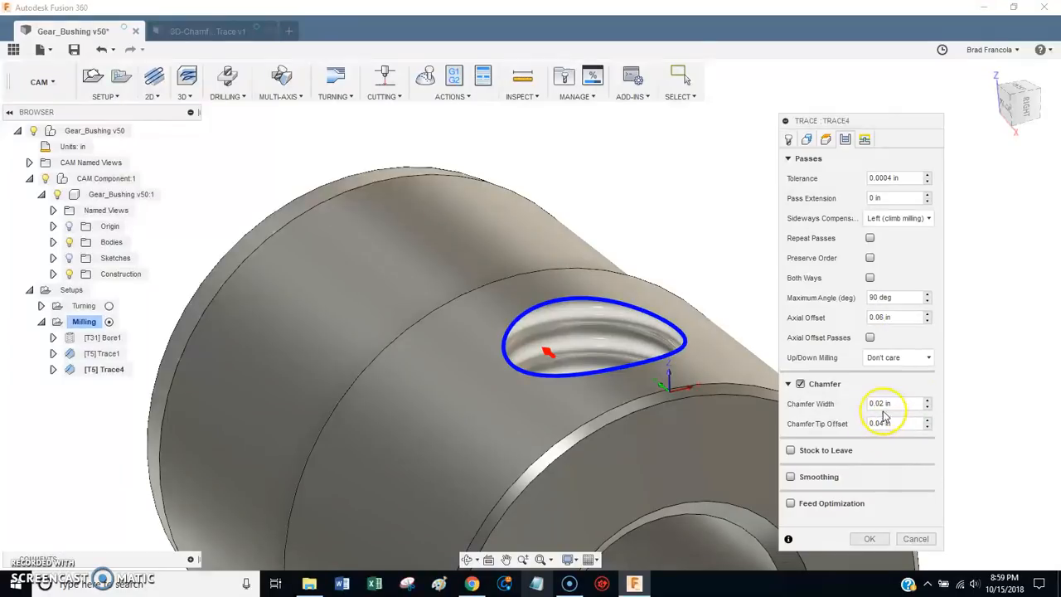
left_click(895, 316)
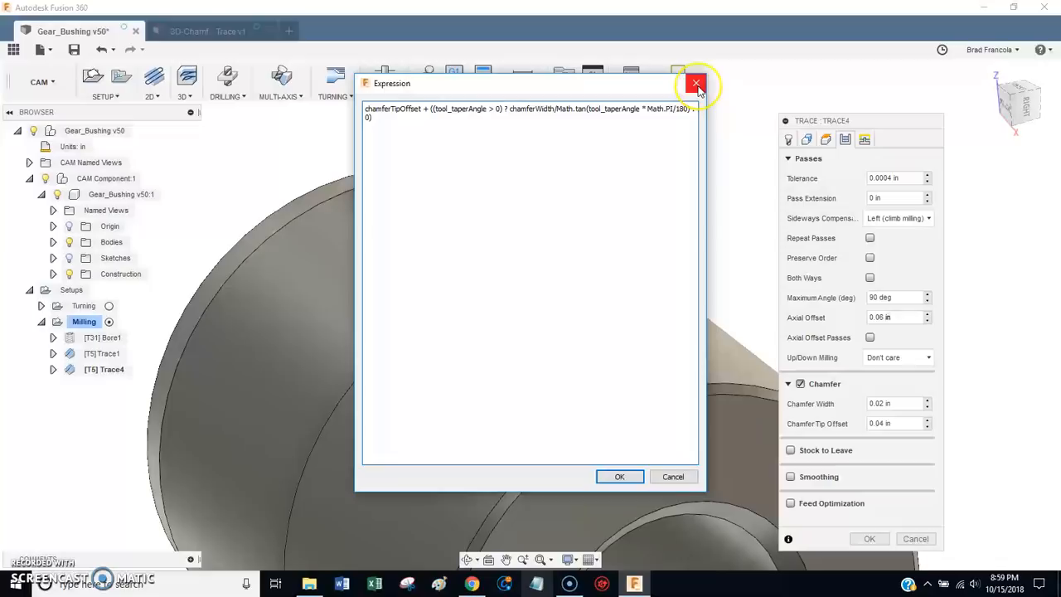
mouse_move(694, 83)
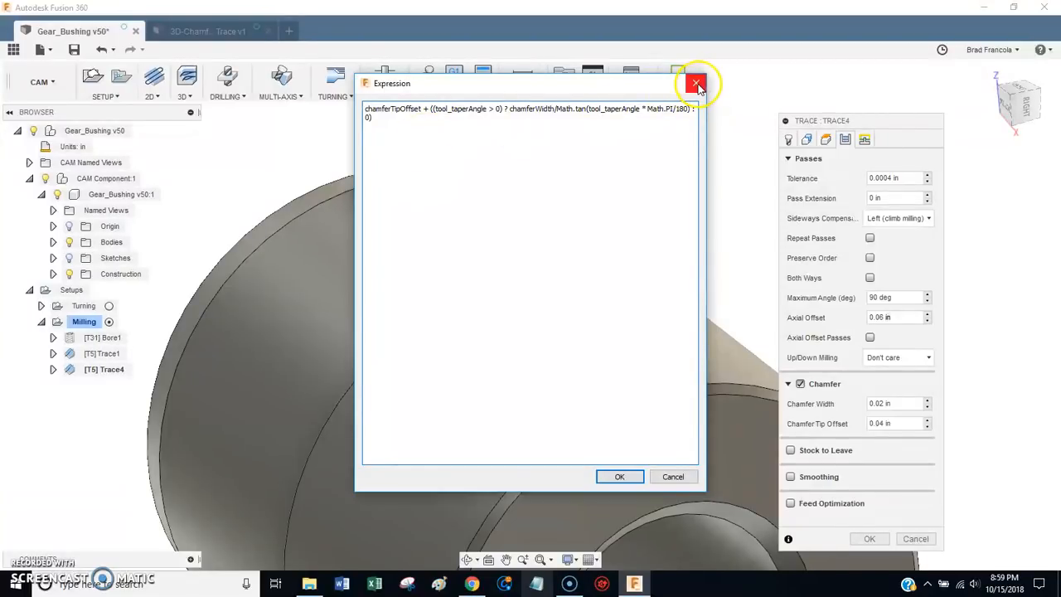
left_click(697, 83)
type("0")
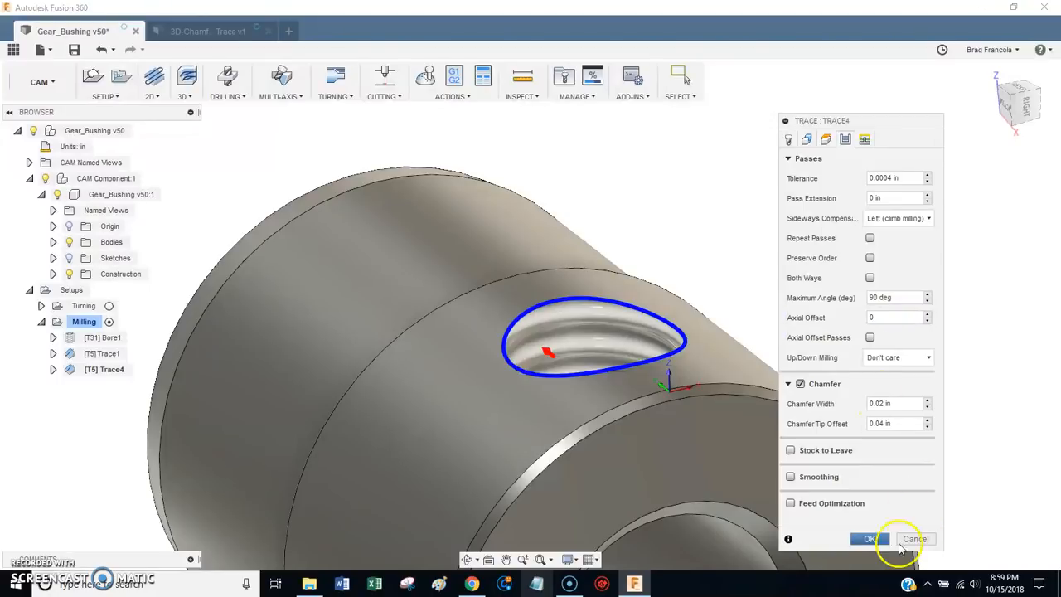
left_click(868, 539)
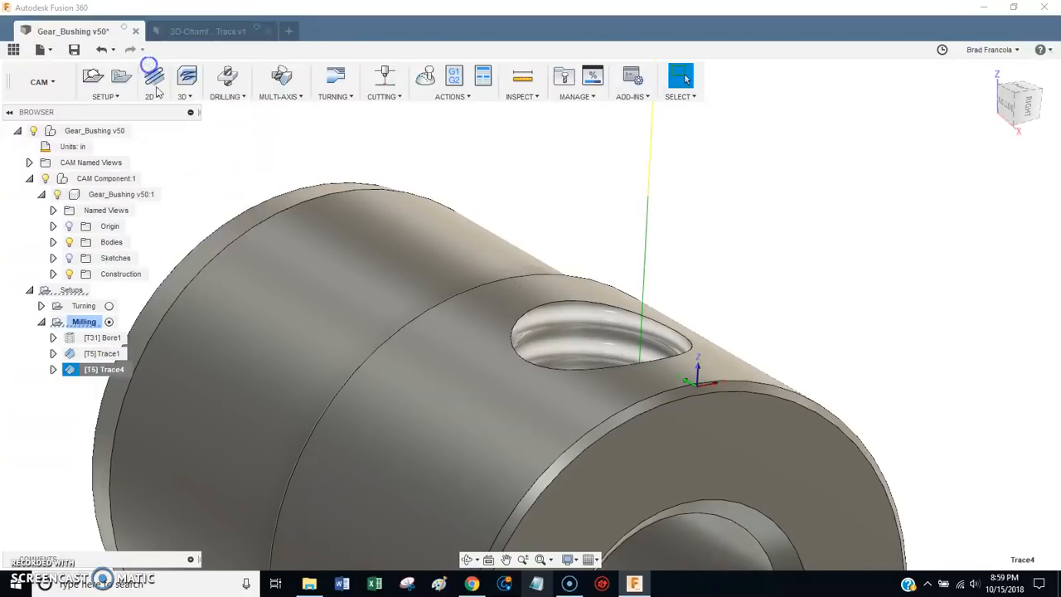
Run the Trace4 chamfer simulation on the cross-hole edge and close it
left_click(425, 76)
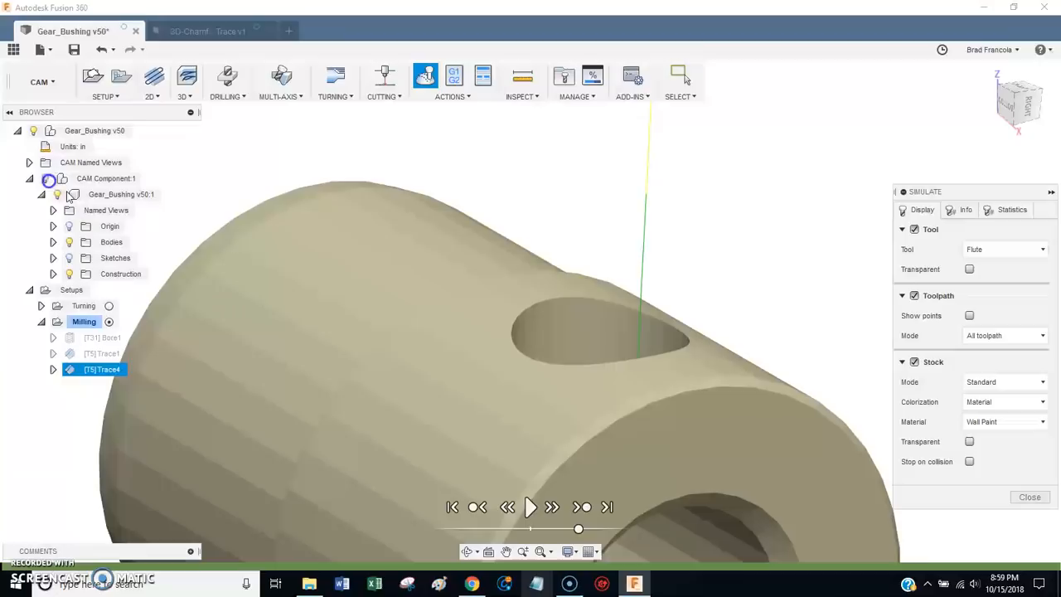
left_click(530, 507)
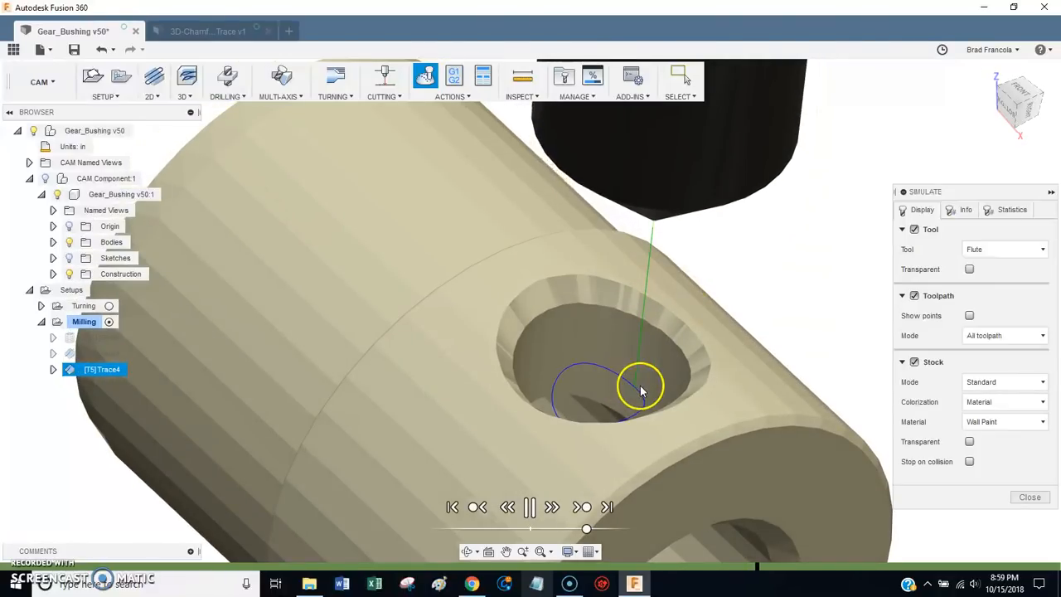
left_click(1029, 497)
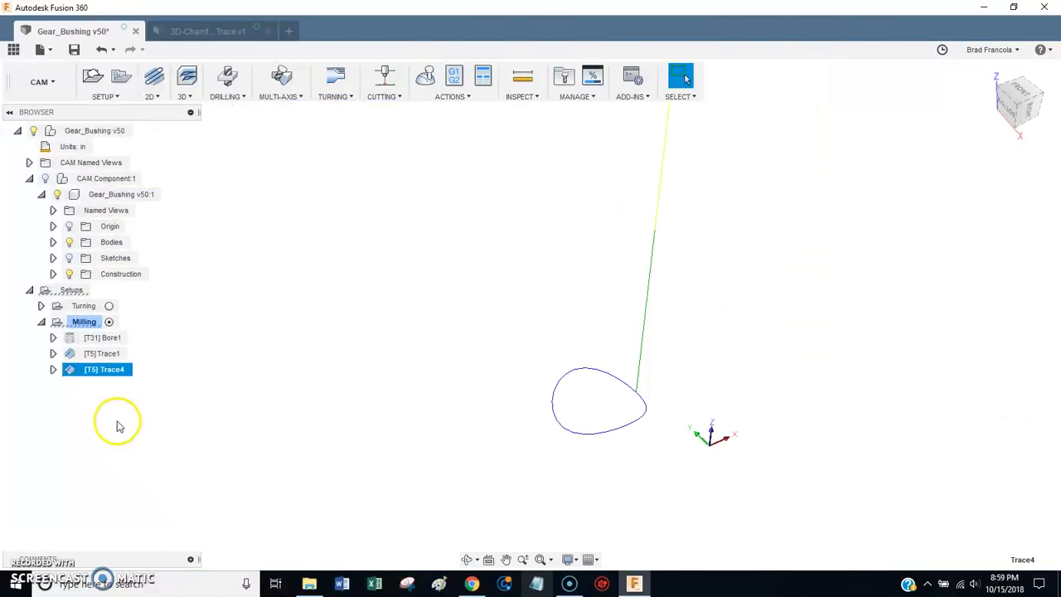
Enable a 0.025 in vertical lead-in on Trace4 with lead-out set the same, and confirm
double_click(103, 368)
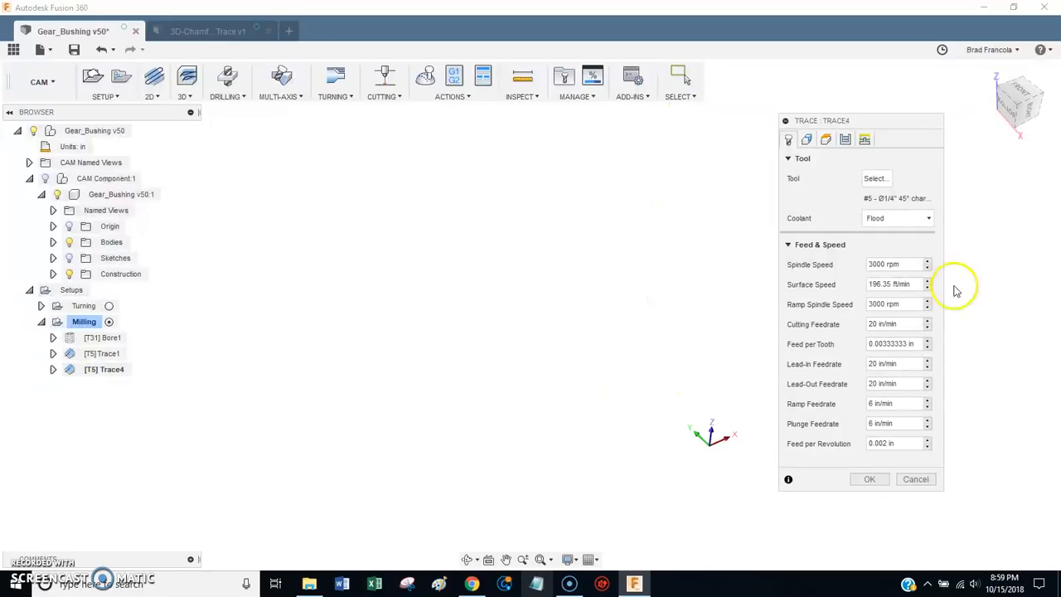
left_click(865, 139)
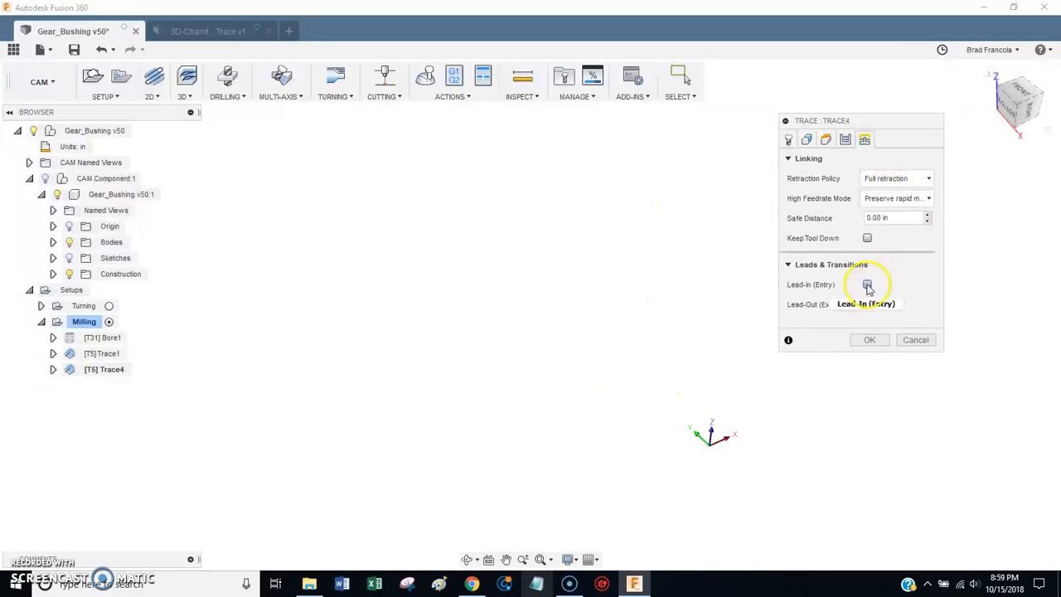
left_click(869, 285)
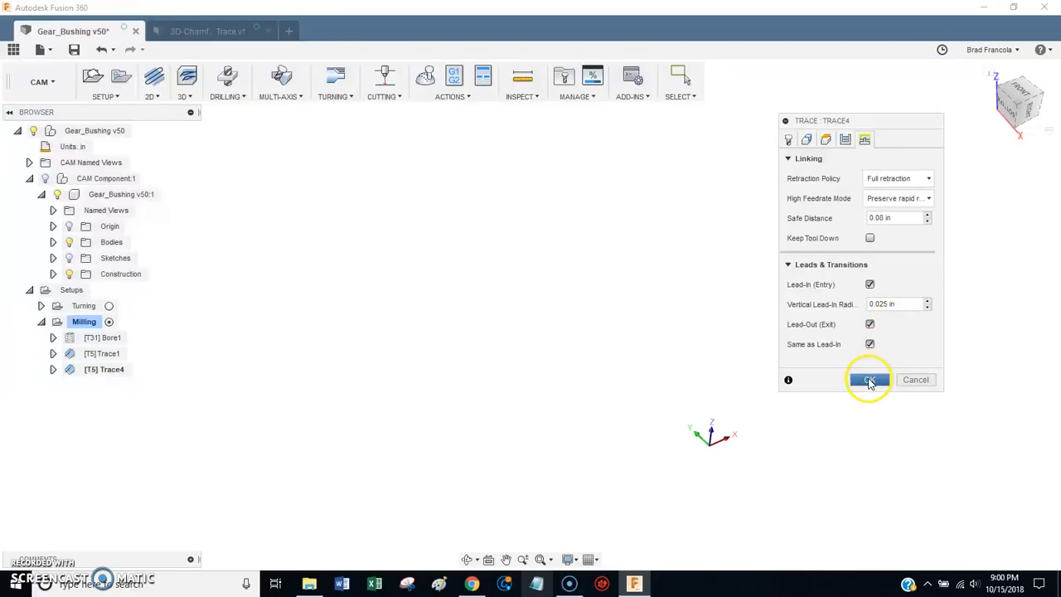
left_click(869, 379)
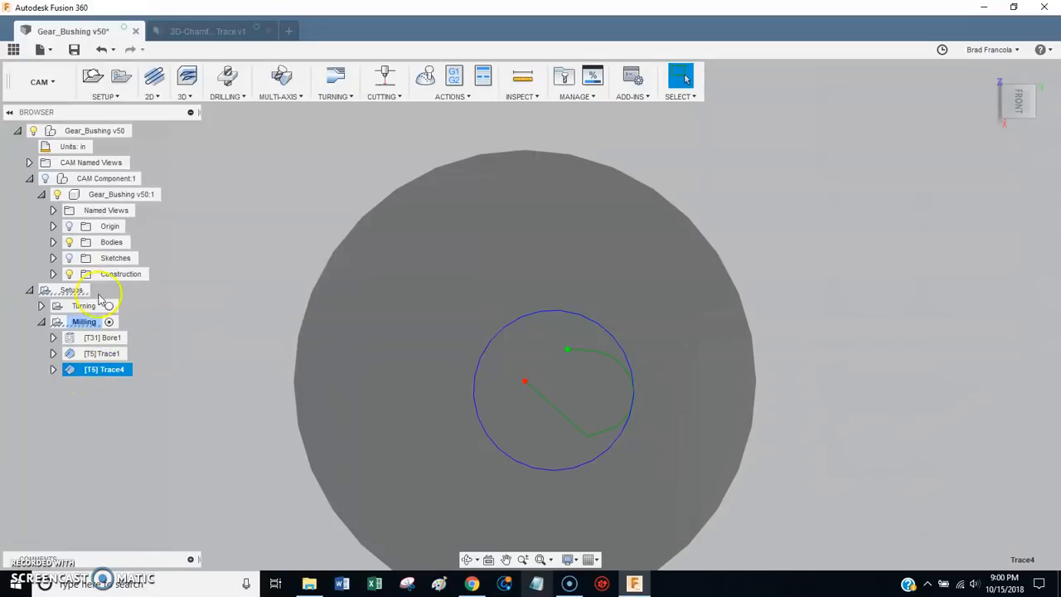
Simulate Trace4 with transparent stock to watch the lead-in, lead-out and chamfer cut, then close it
right_click(103, 368)
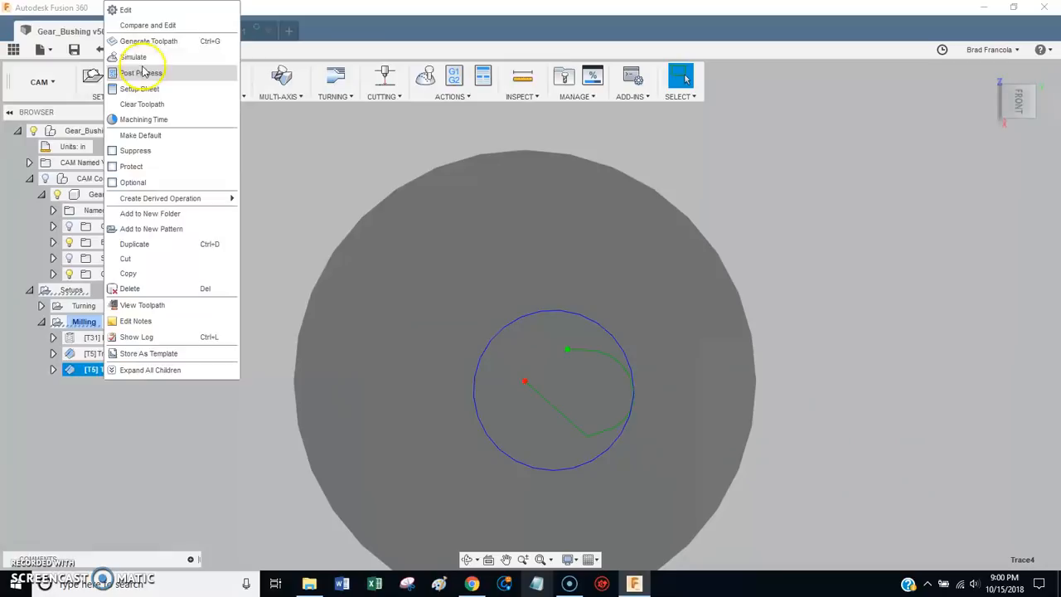
left_click(133, 56)
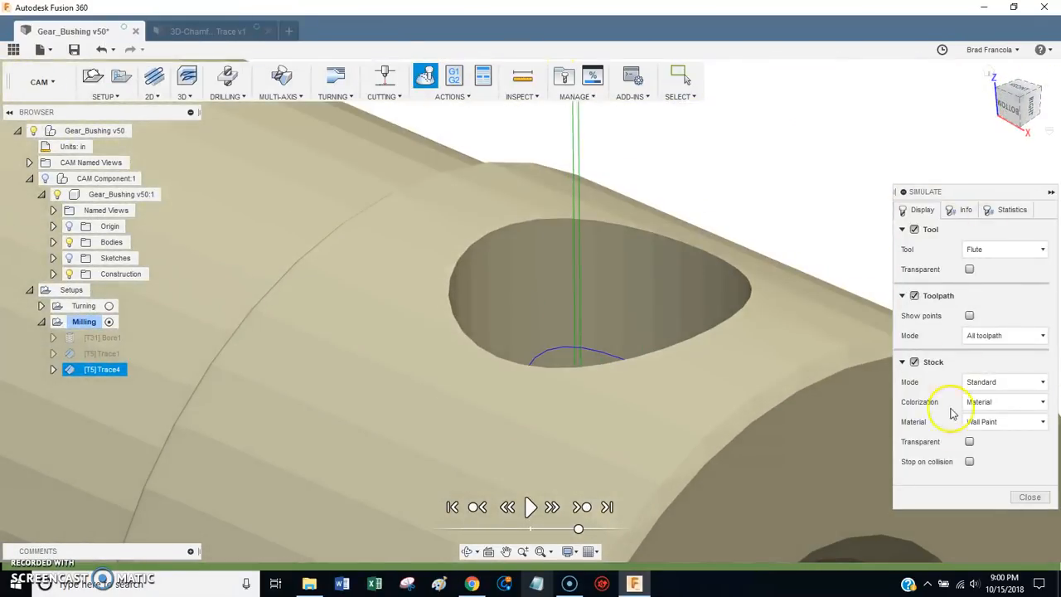
left_click(968, 441)
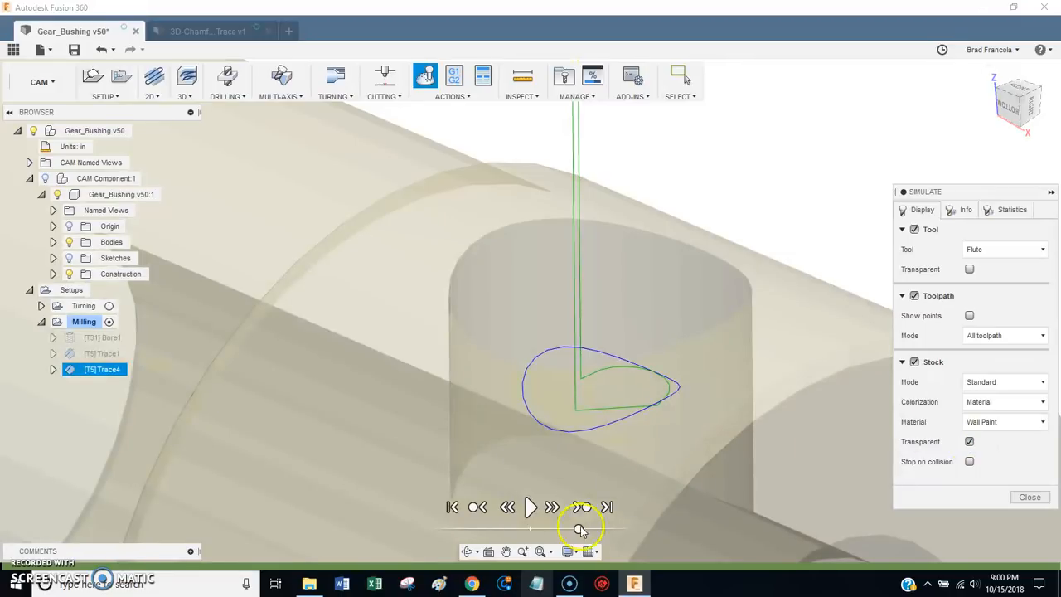
left_click(530, 507)
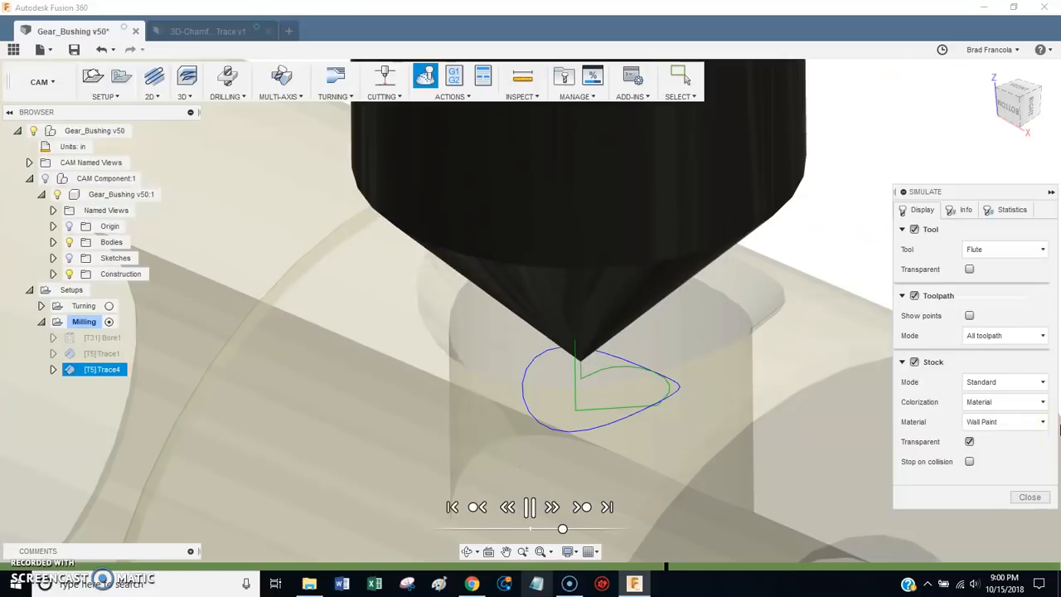
left_click(968, 441)
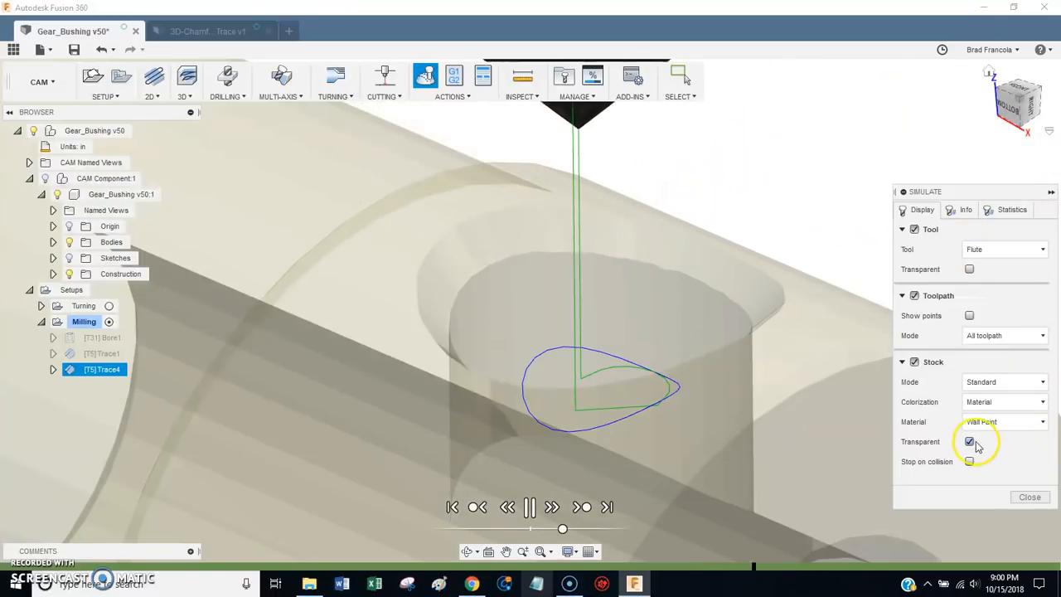
left_click(968, 440)
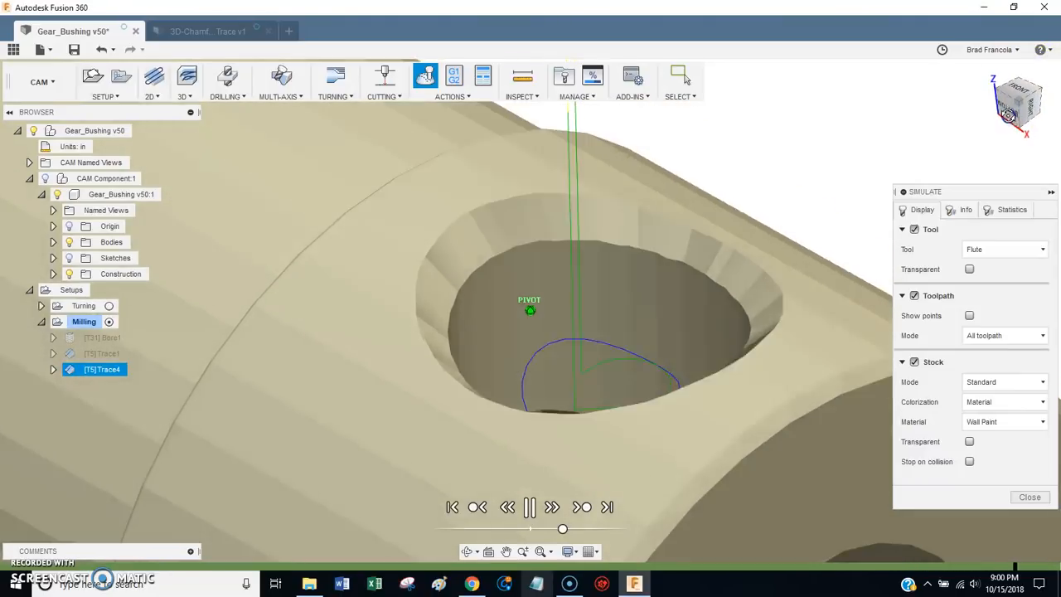
left_click(1029, 497)
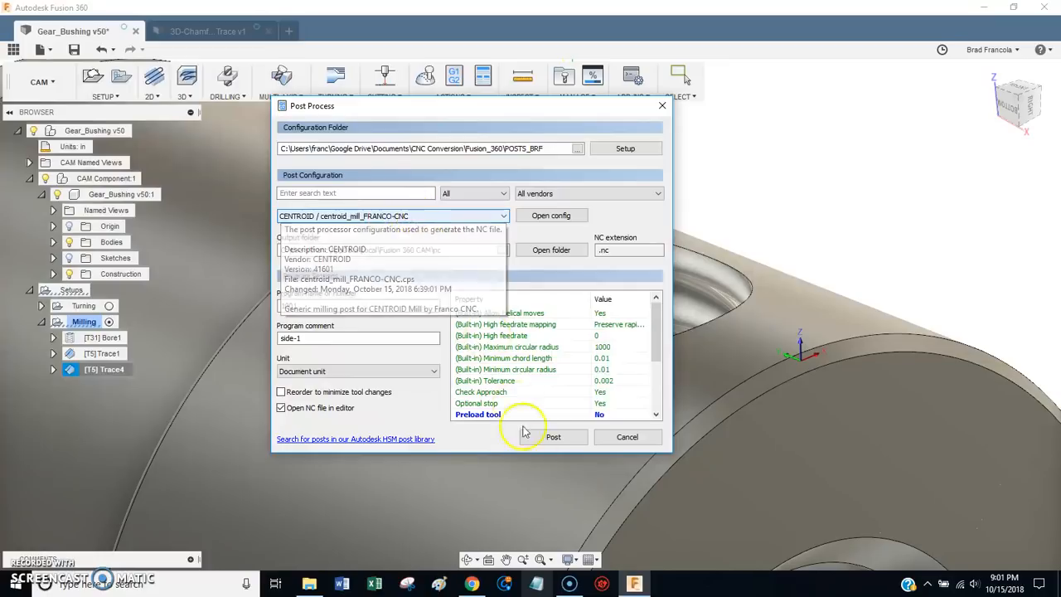
Post the toolpath with the Centroid mill post processor and save it as 1001.nc
left_click(626, 438)
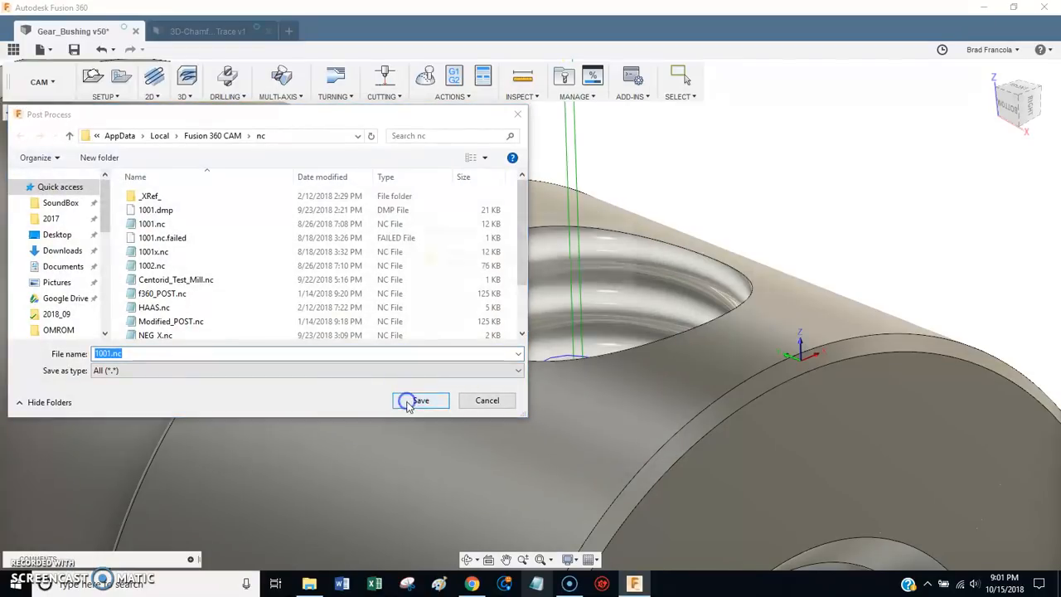
left_click(421, 399)
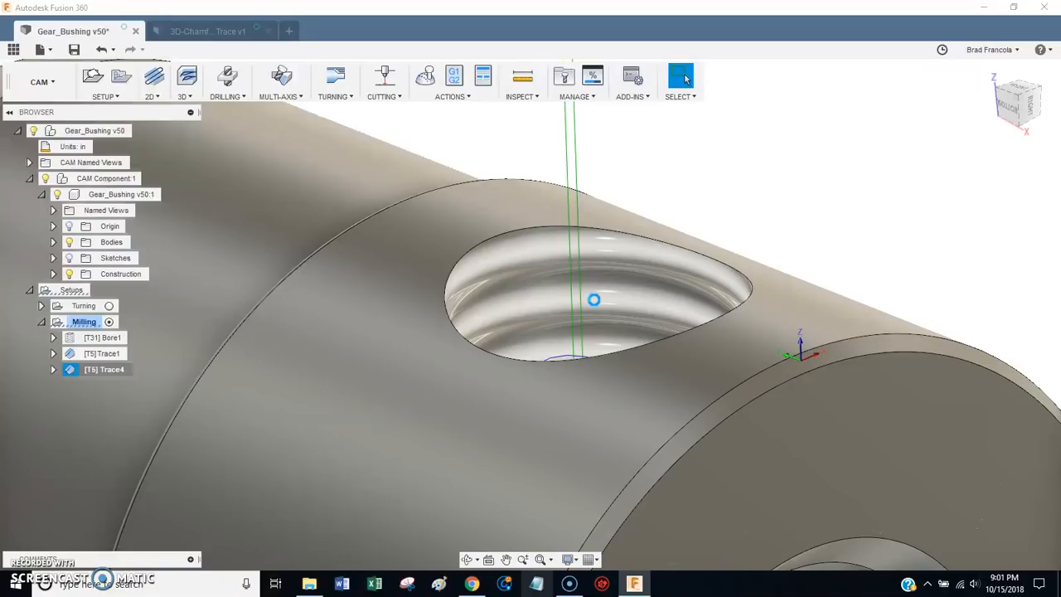
left_click(666, 584)
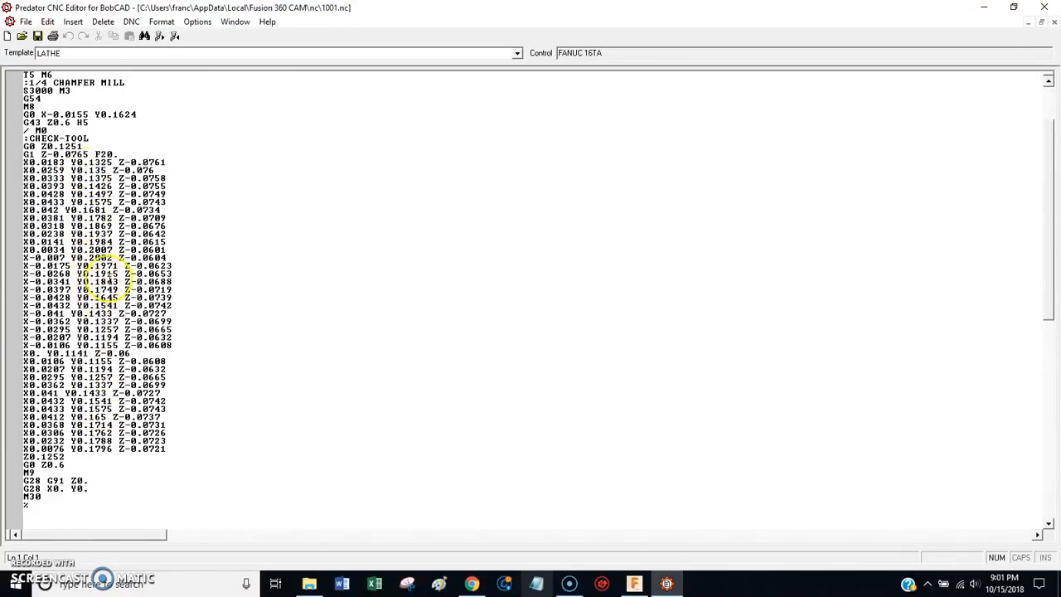
Scroll through 1001.nc to review the O1001 header, chamfer-mill tool comment and T5 moves
scroll("up", 3)
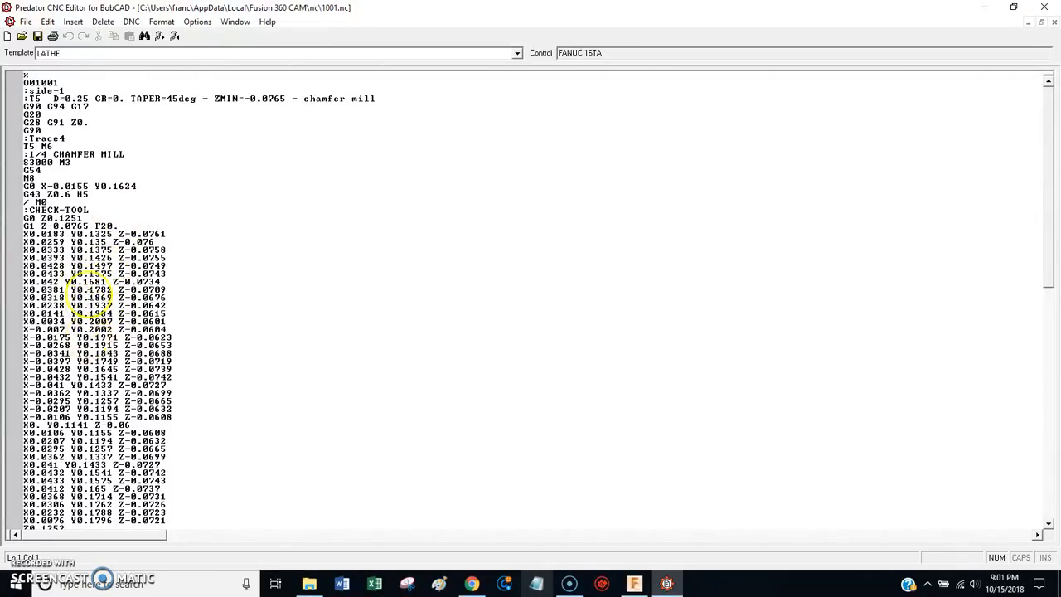
scroll("down", 3)
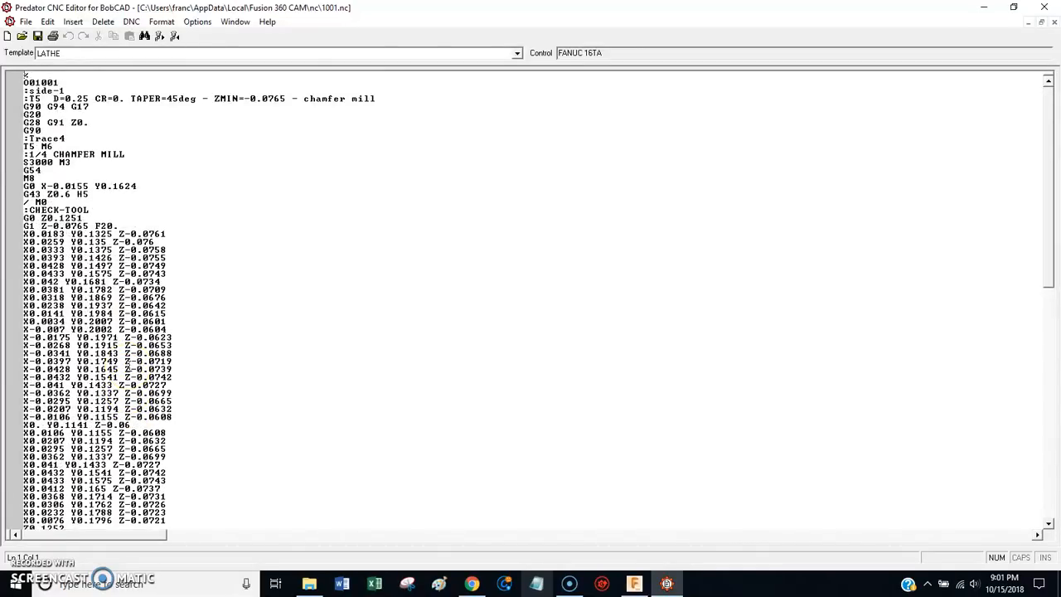
scroll("down", 3)
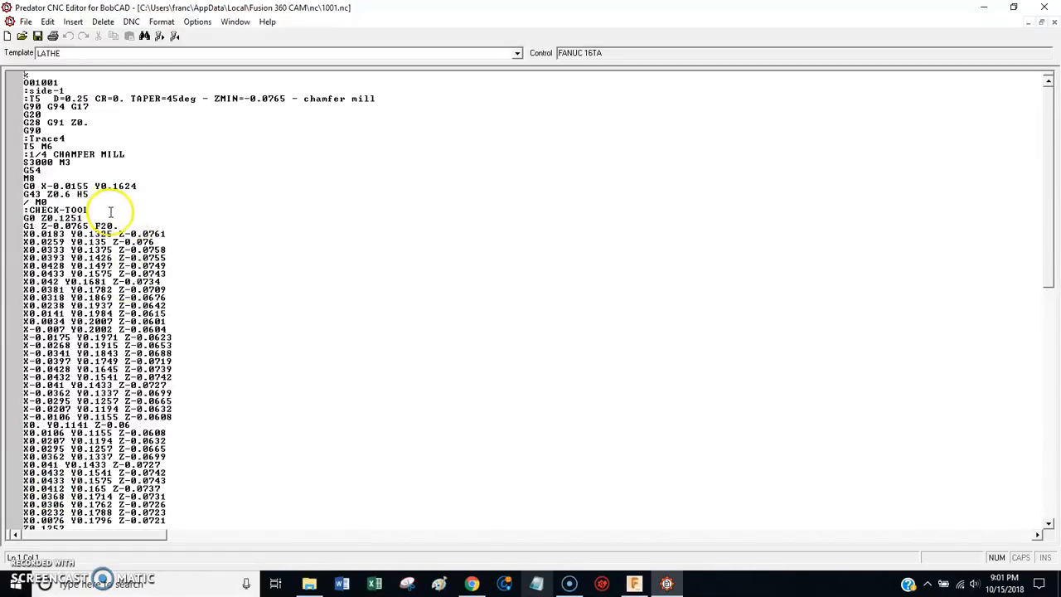
mouse_move(242, 207)
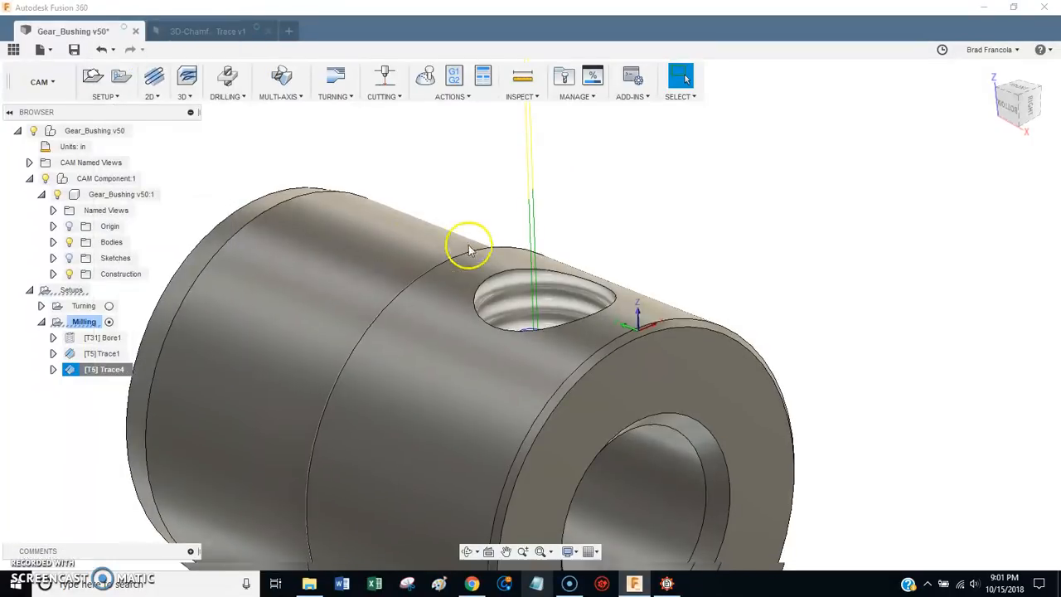
Start the stock simulation of Trace4 on the bushing again in Fusion 360
left_click(424, 76)
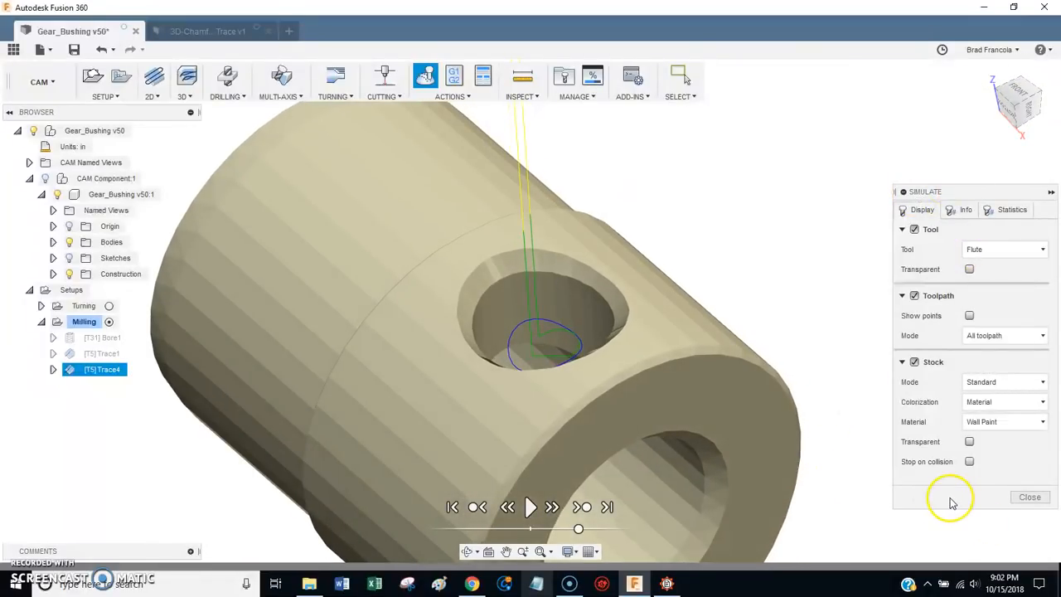
mouse_move(574, 471)
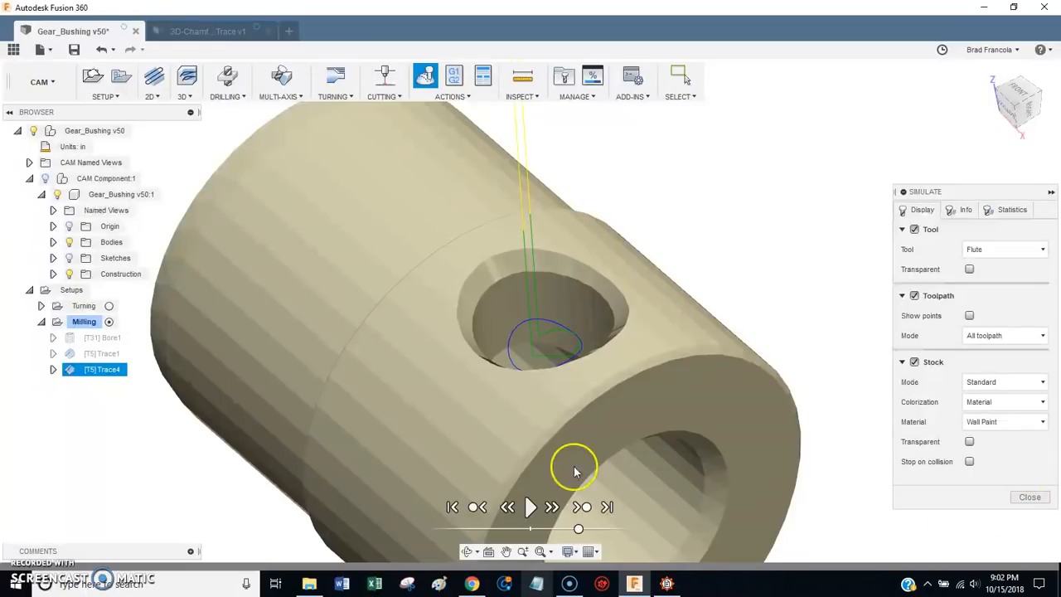